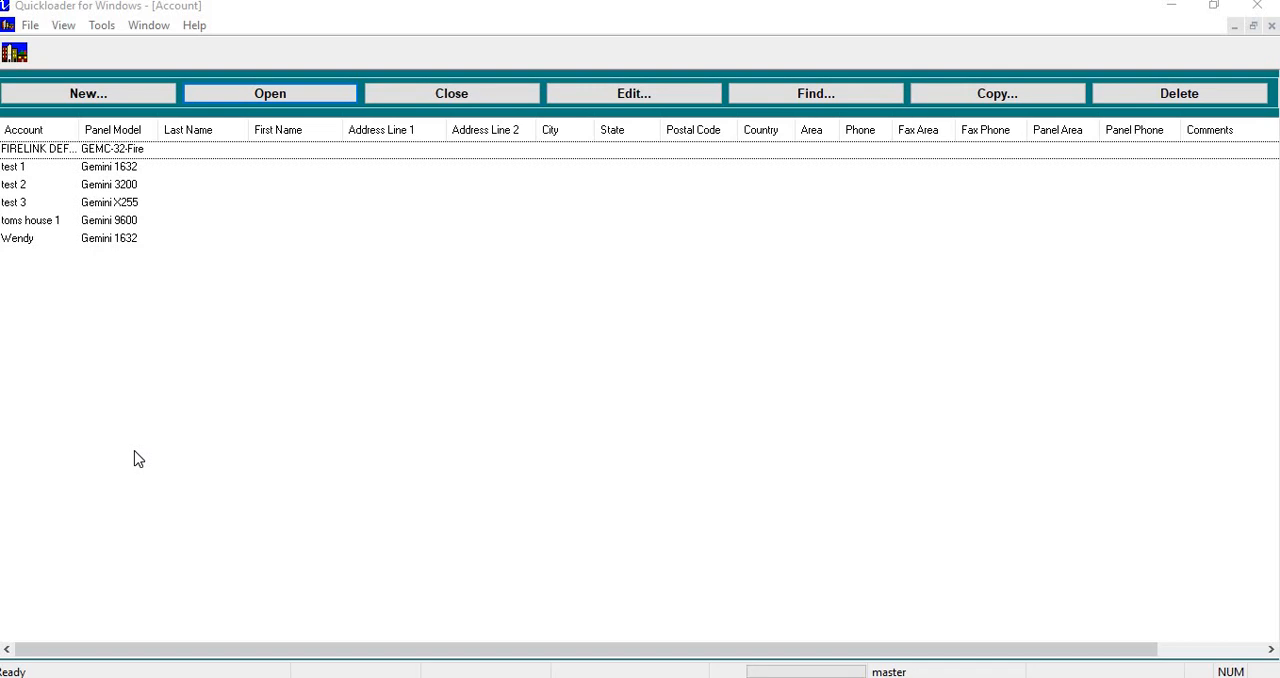
mouse_move(114, 407)
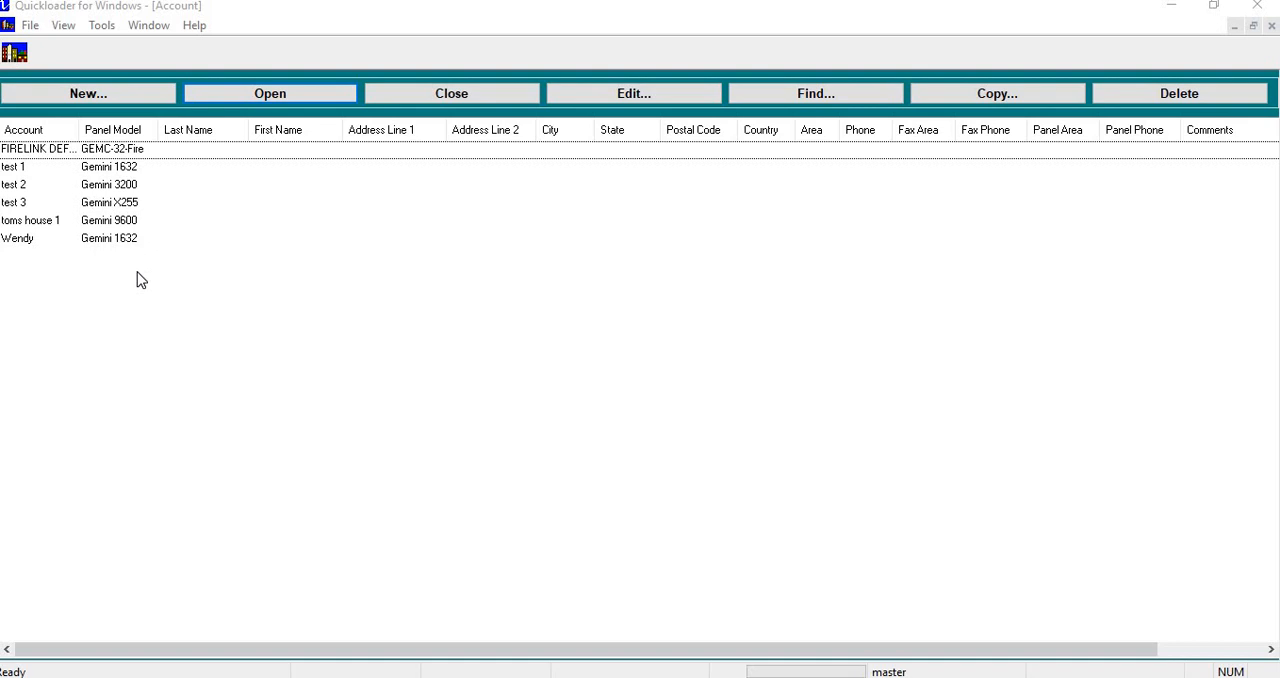
mouse_move(225, 225)
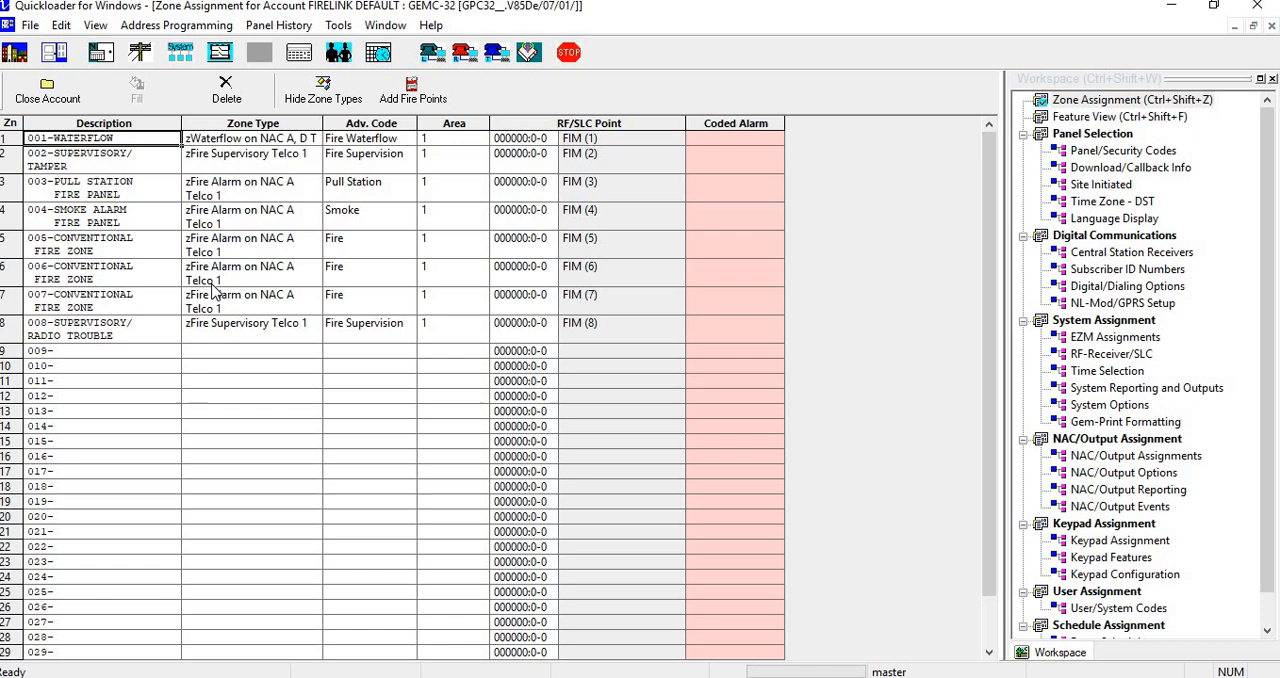
mouse_move(330, 360)
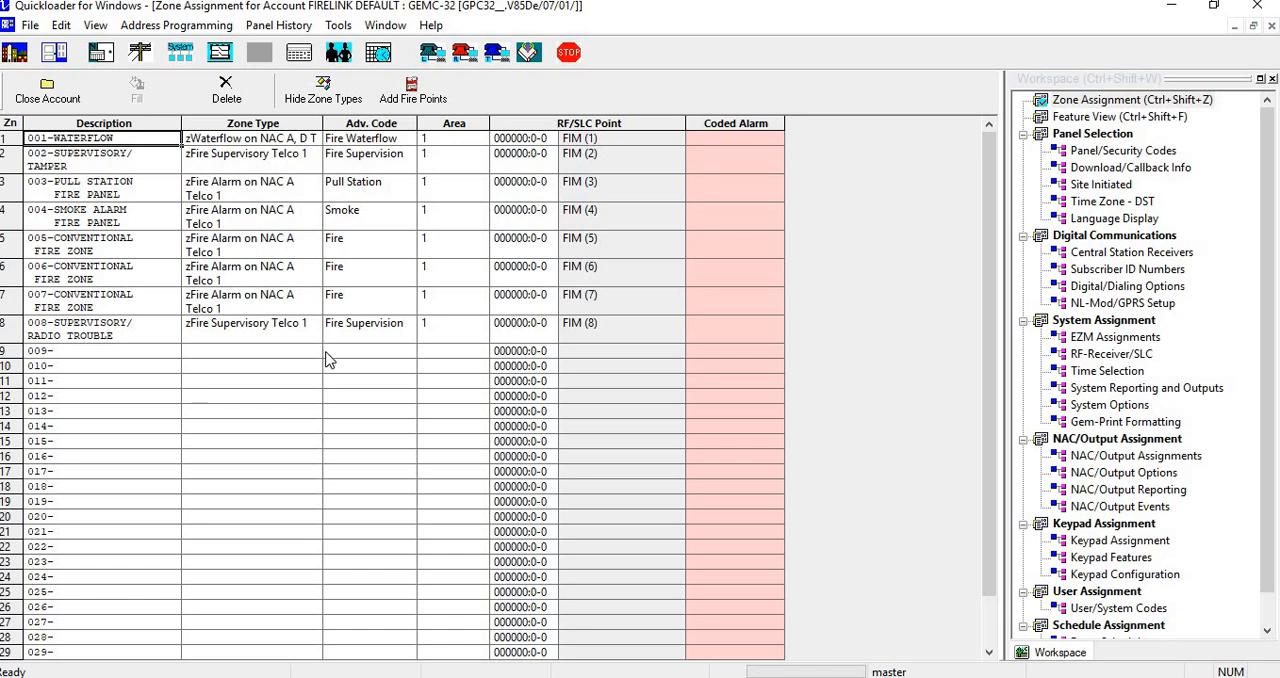
mouse_move(293, 190)
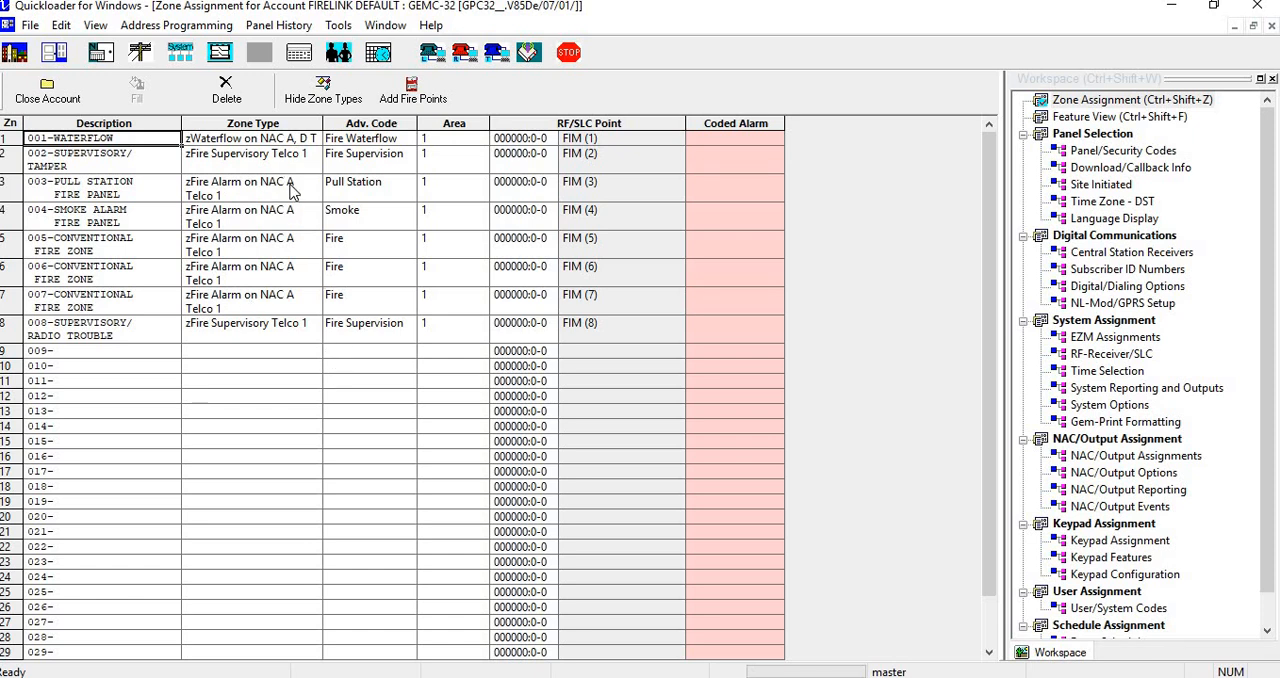
mouse_move(180, 52)
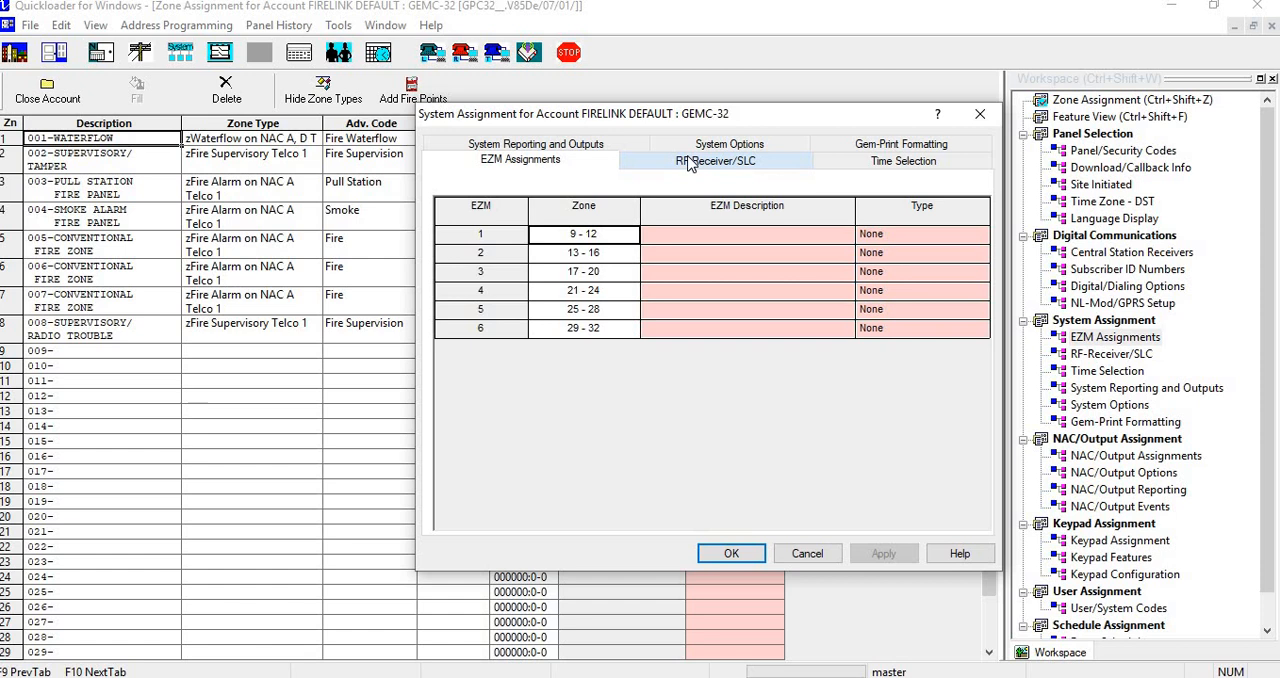
- Set RF-Receiver/SLC Address 1 to RF Fire and accept the System Assignment settings
left_click(716, 160)
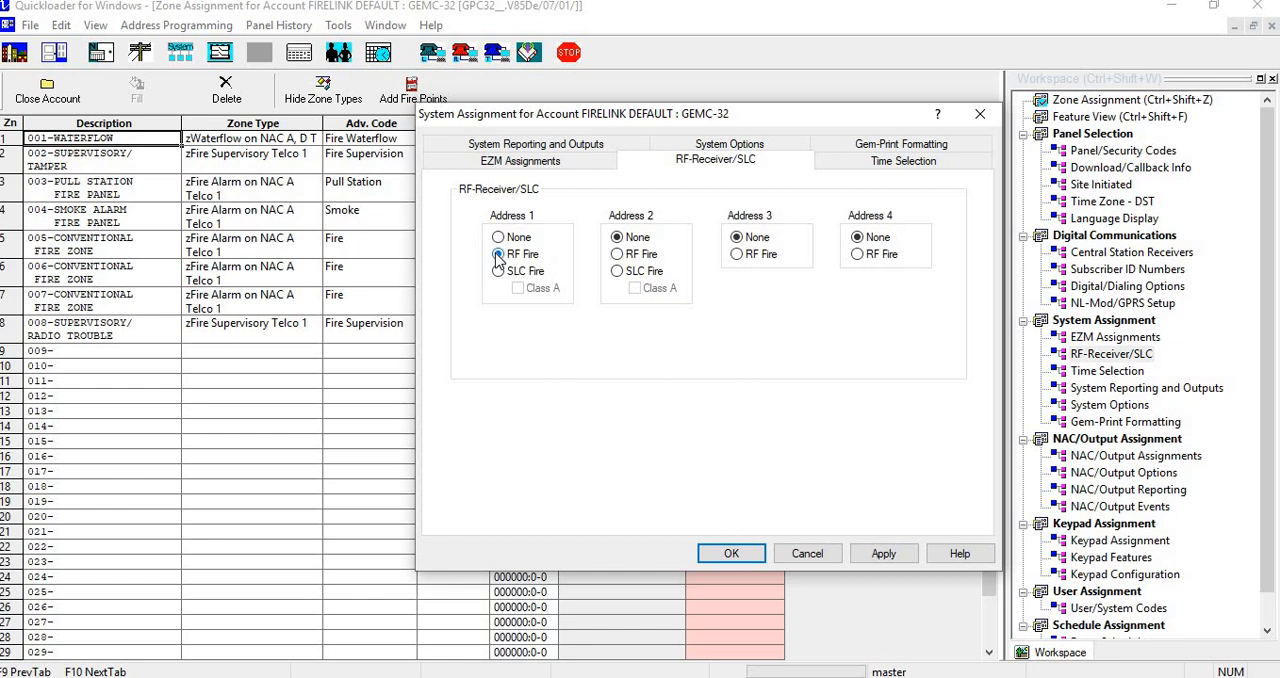
left_click(498, 271)
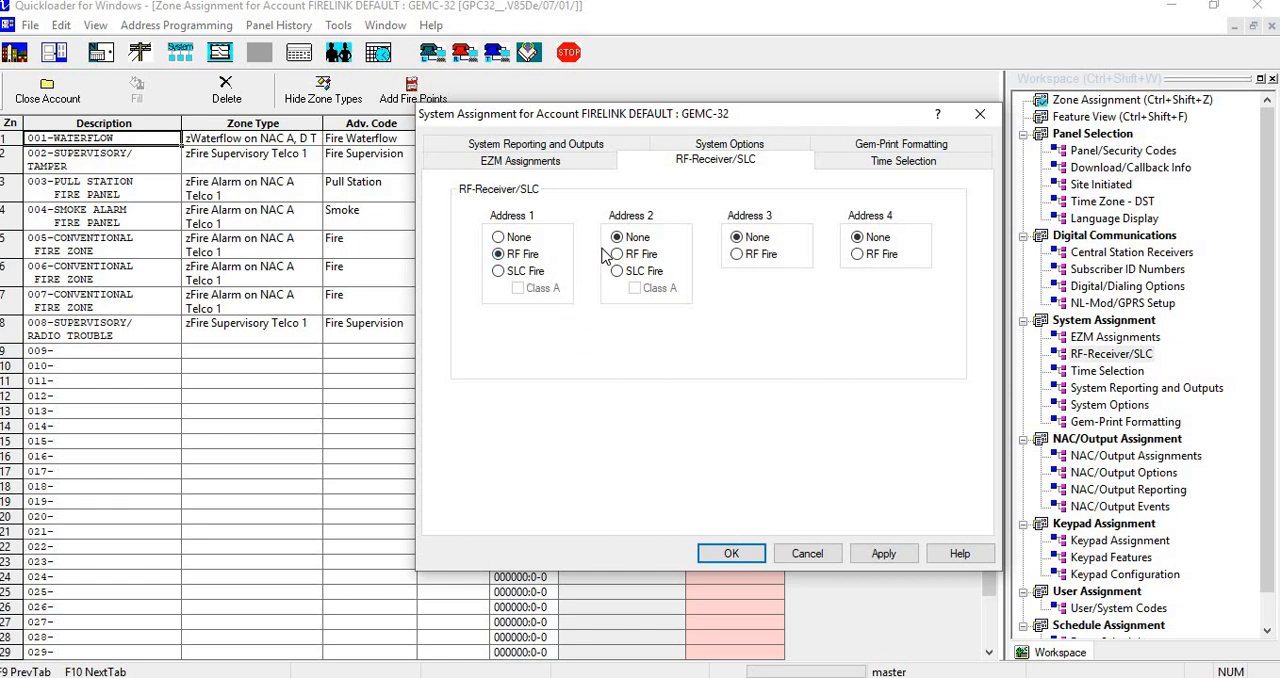
mouse_move(690, 253)
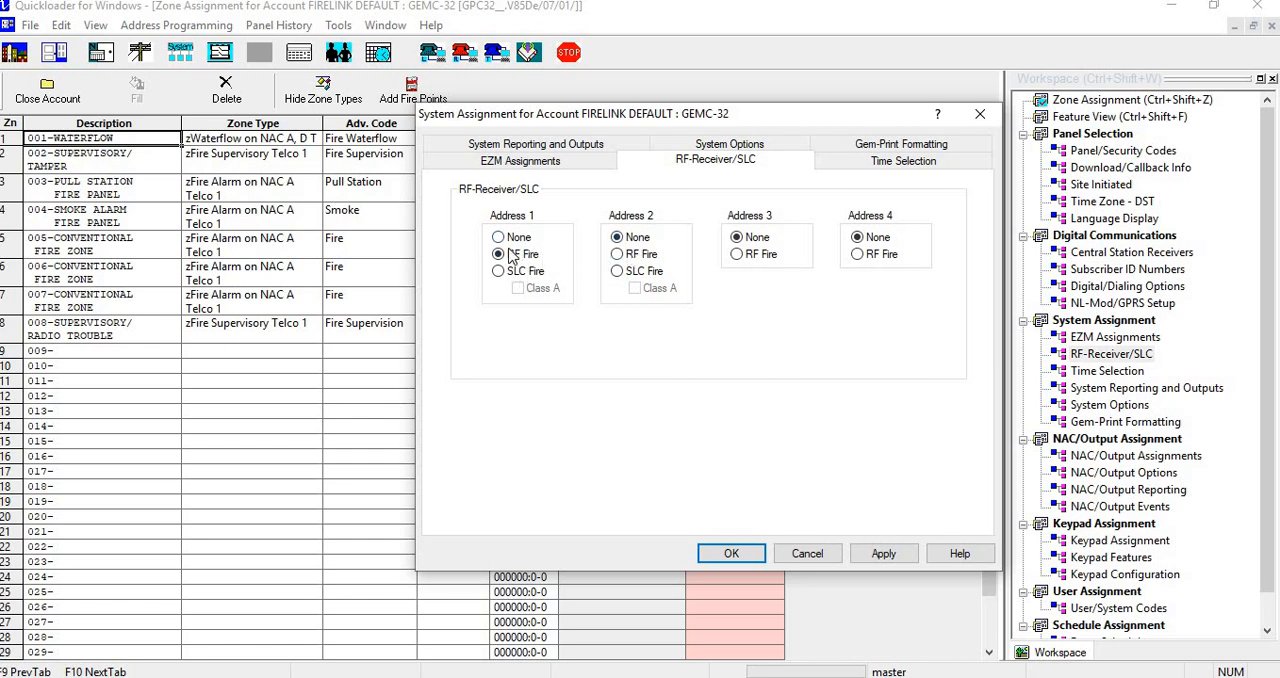
left_click(498, 254)
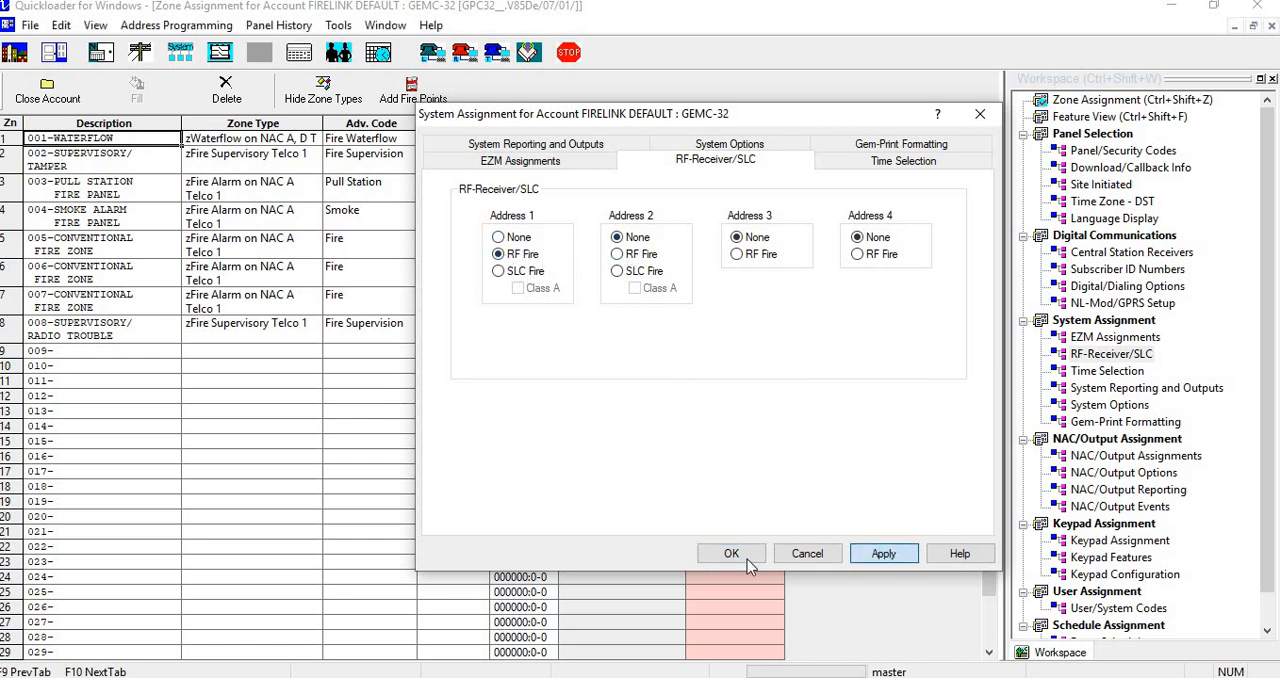
left_click(731, 553)
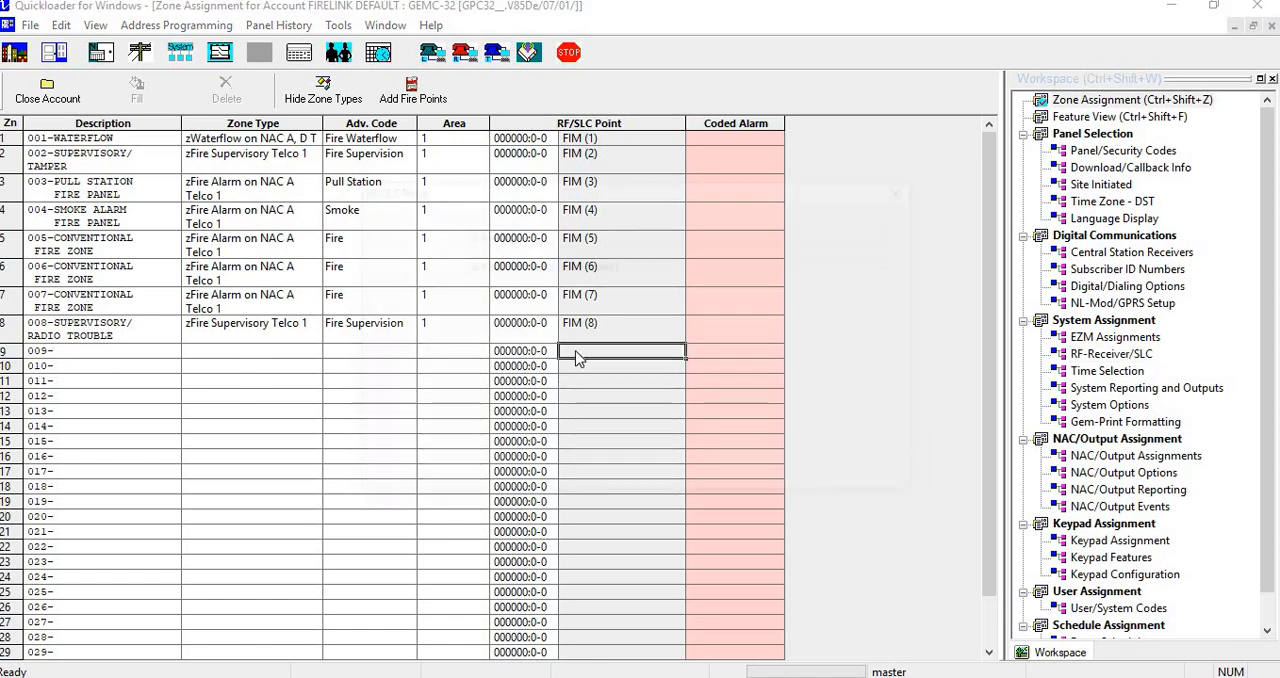
- Assign zone 9 the GEM-TRANS2 wireless point 15D79B:6-1 with device point 1
double_click(620, 351)
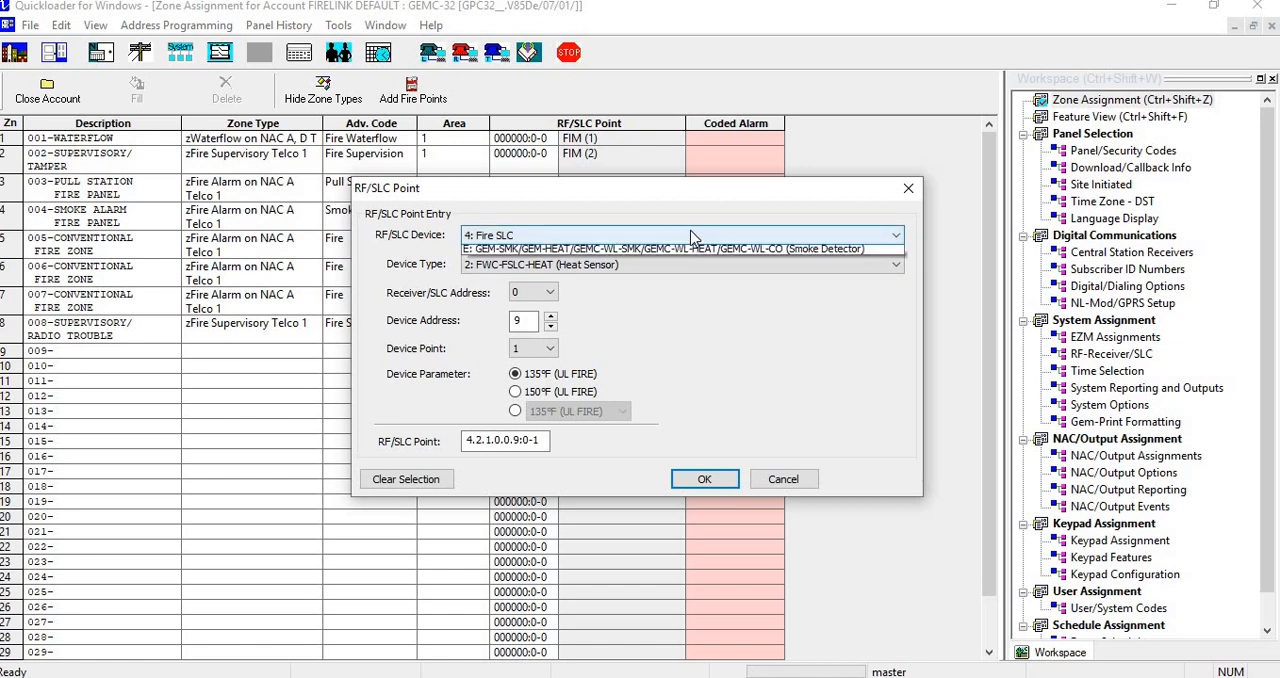
left_click(894, 235)
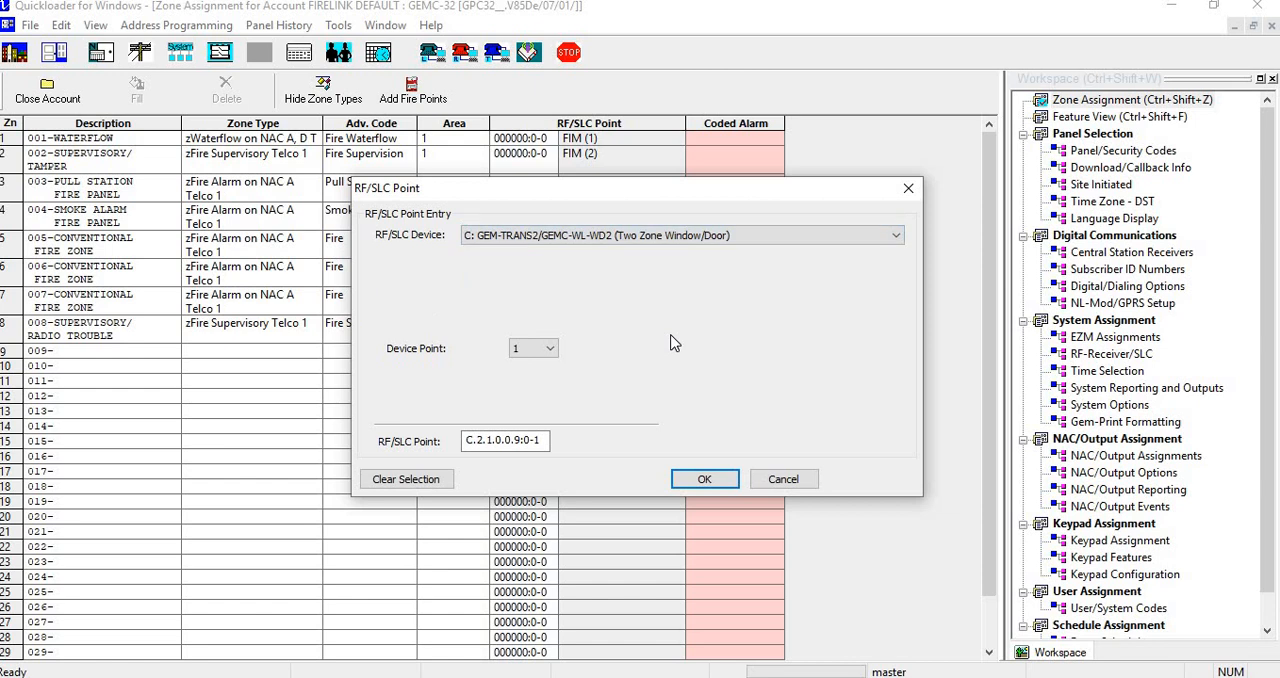
mouse_move(584, 437)
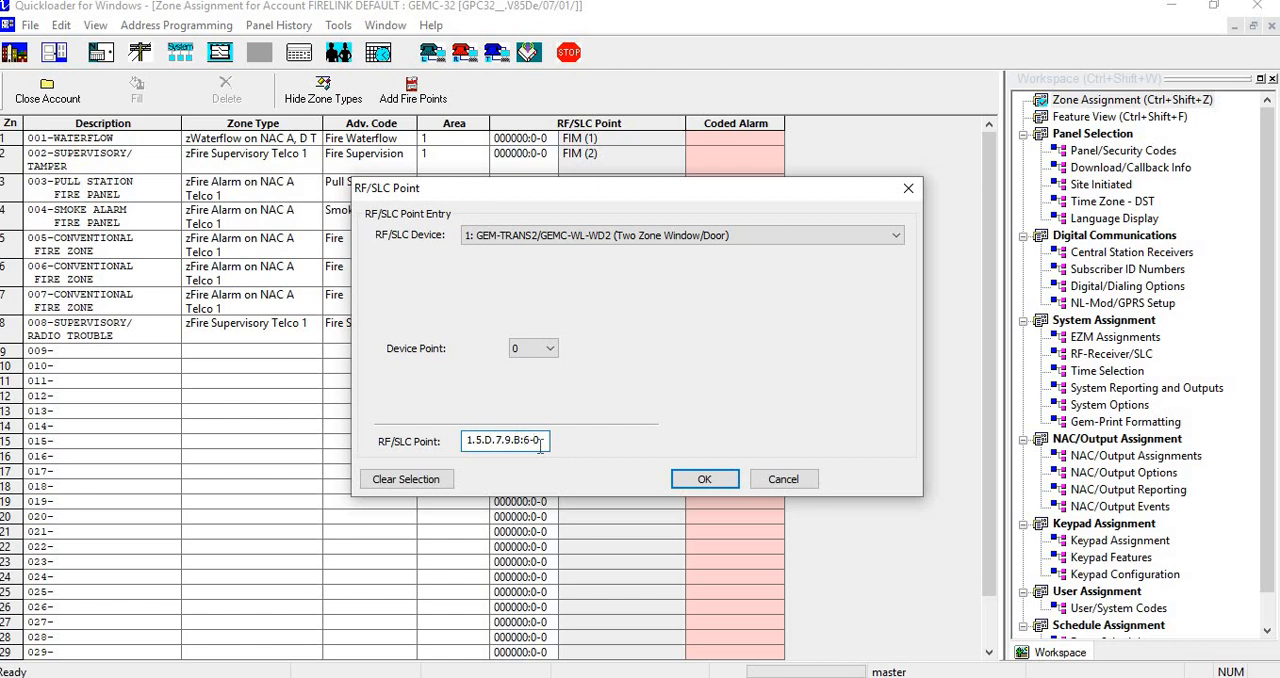
left_click(553, 347)
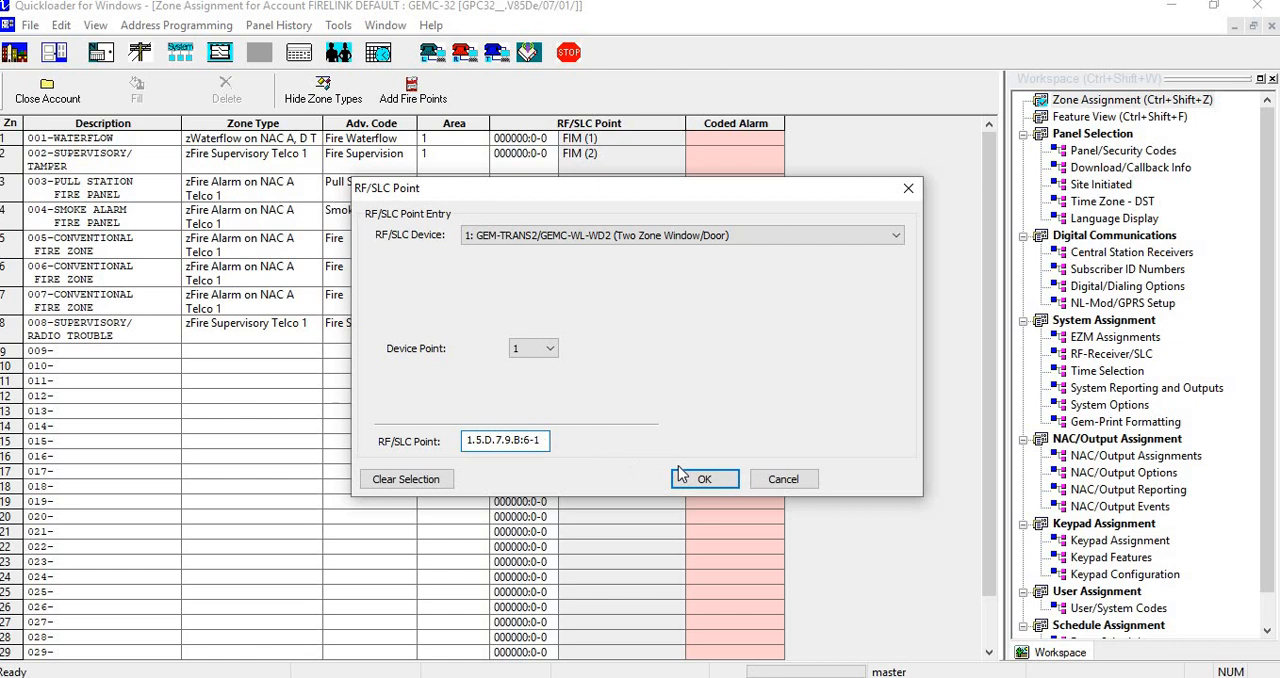
left_click(704, 478)
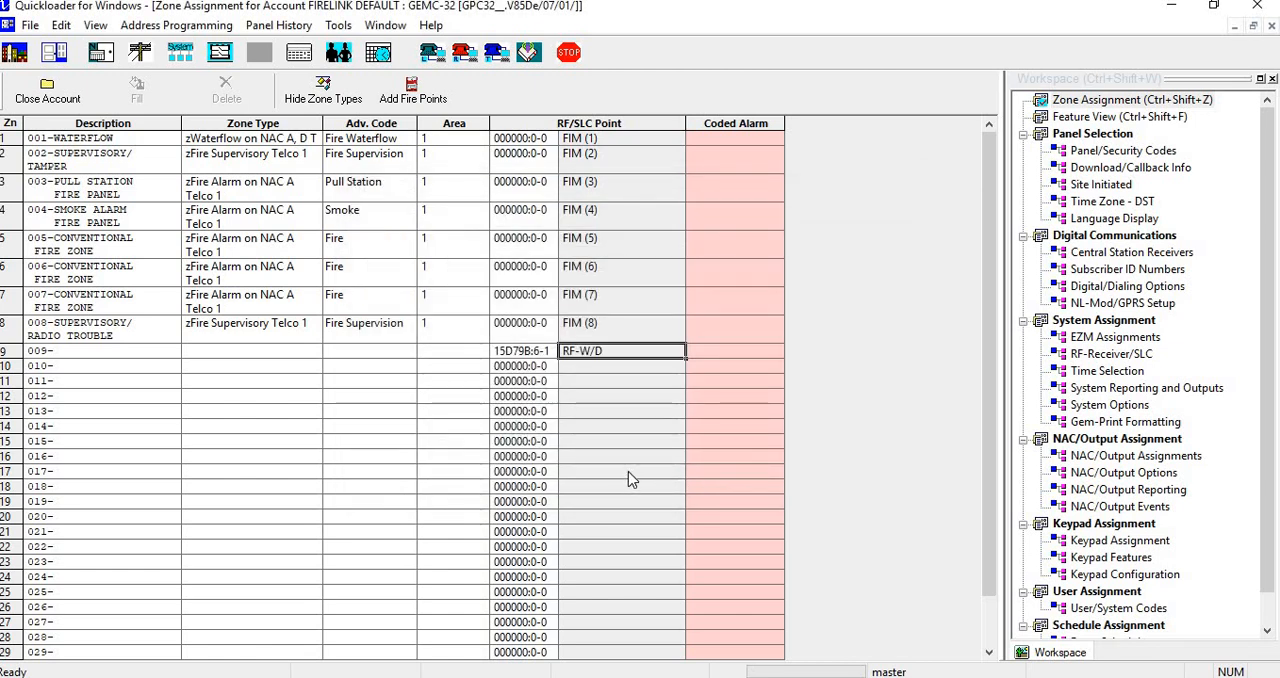
mouse_move(607, 377)
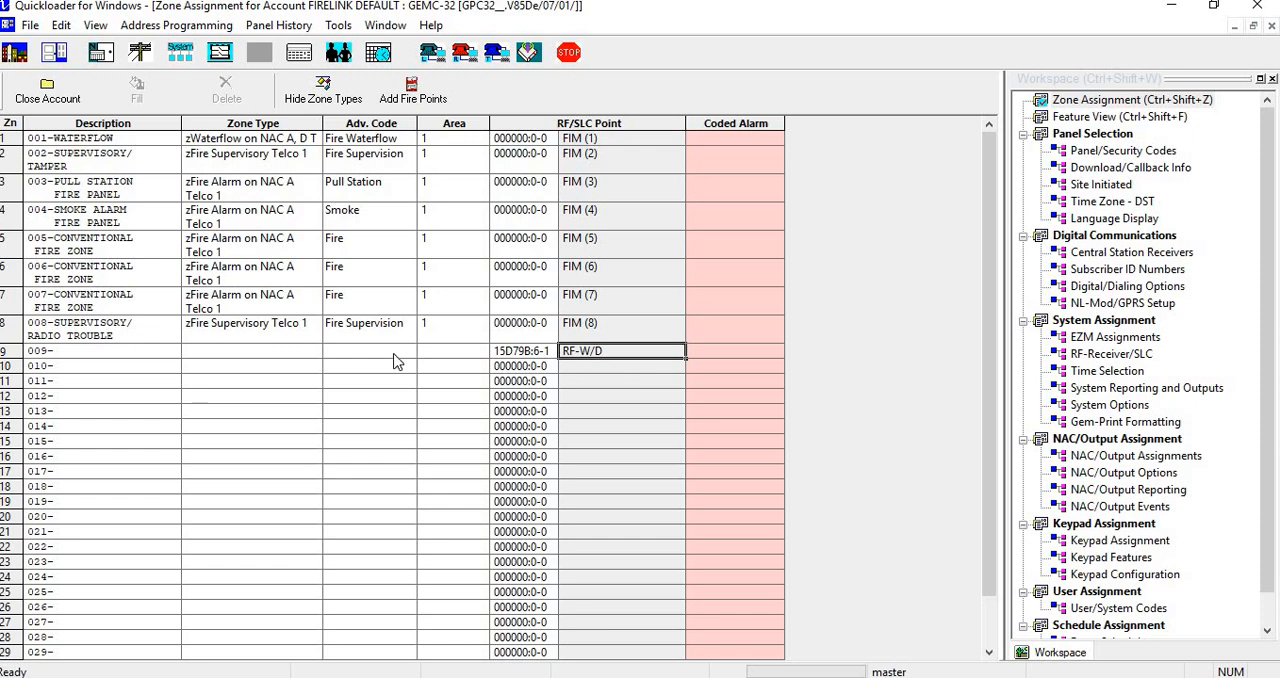
- Give zone 9 advanced code Pull Station and zone type zFire Alarm on NAC A Telco 1
left_click(407, 351)
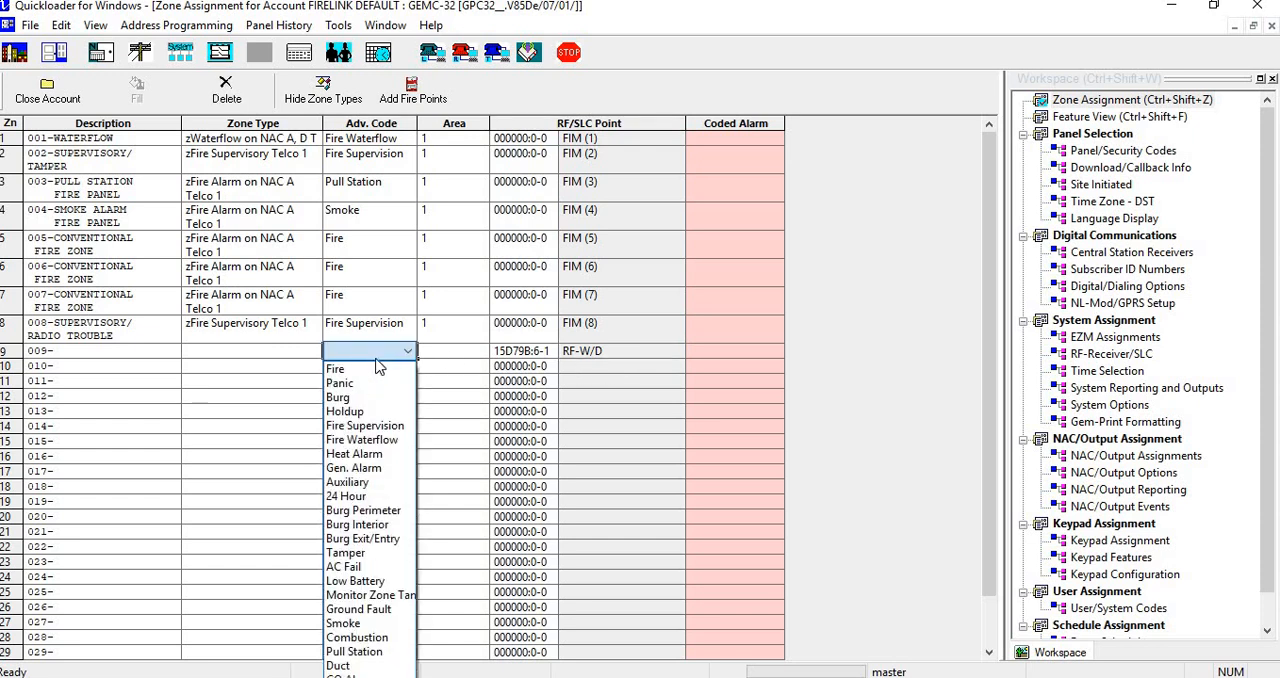
mouse_move(365, 425)
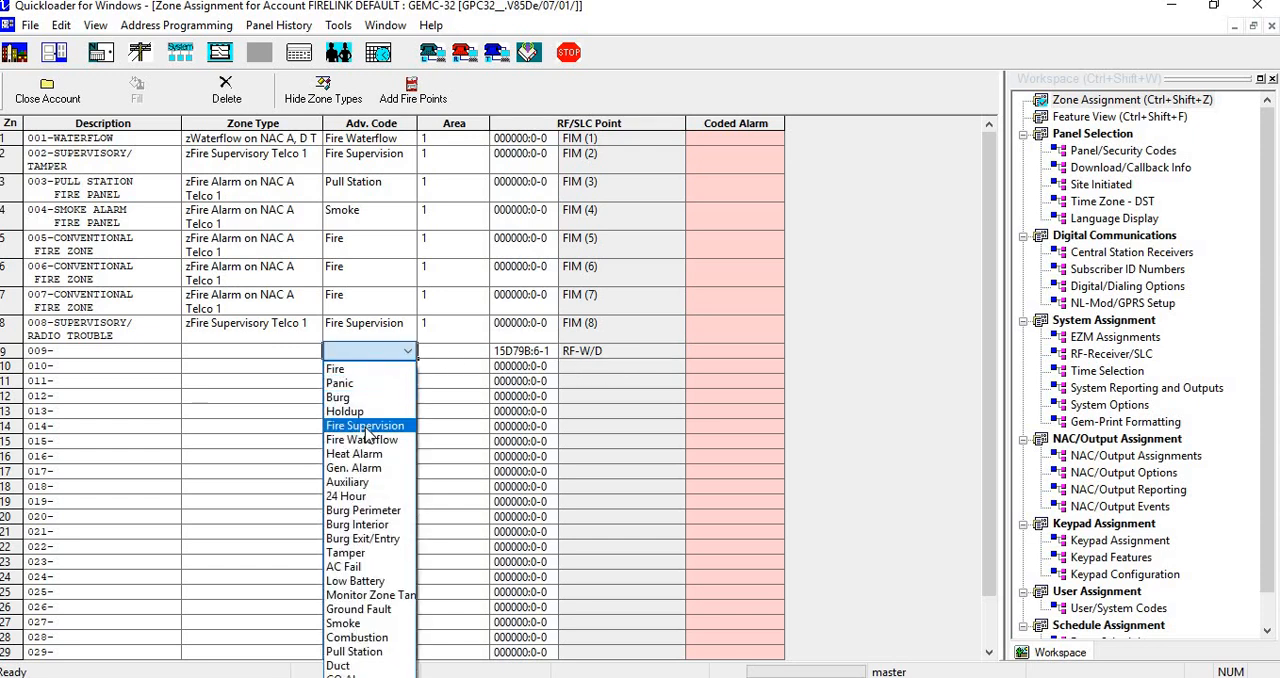
left_click(354, 651)
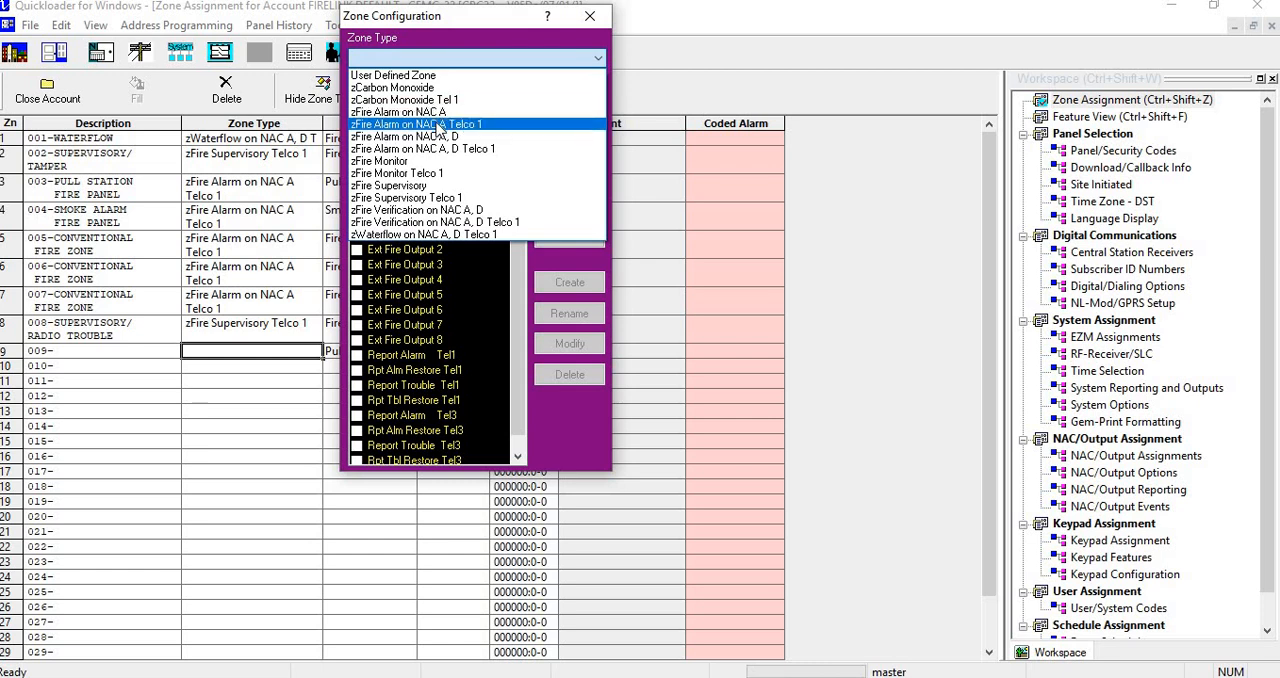
left_click(415, 123)
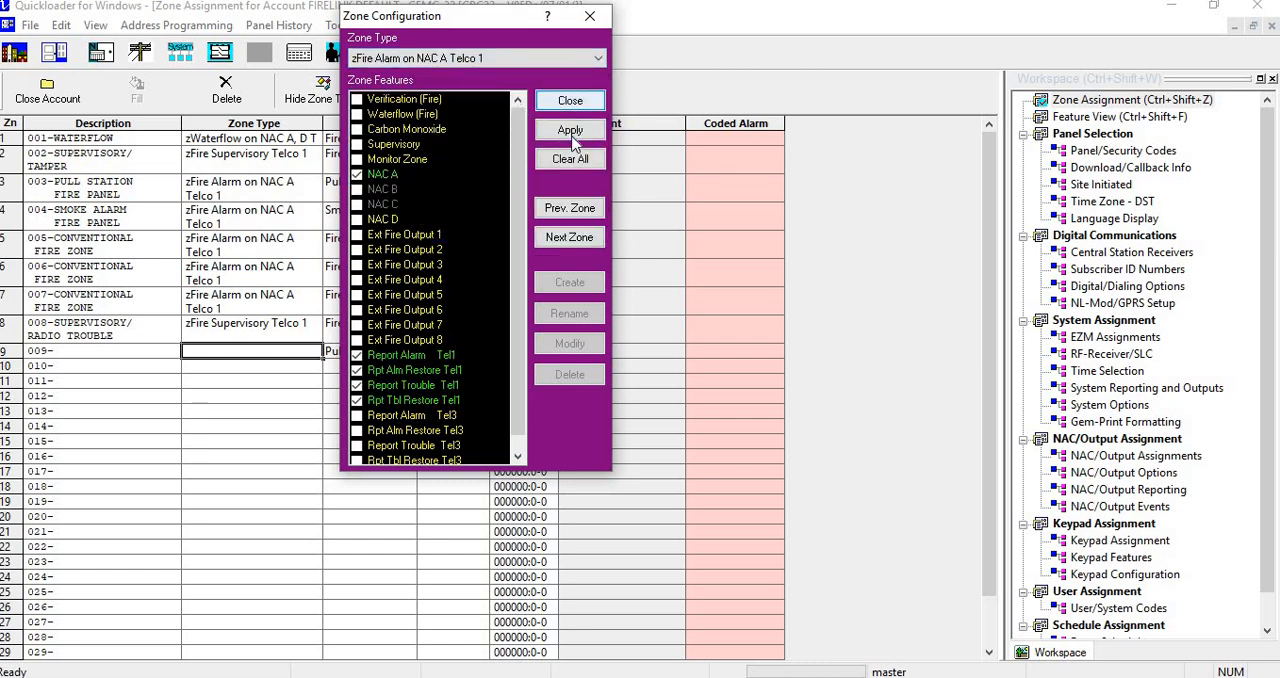
left_click(569, 130)
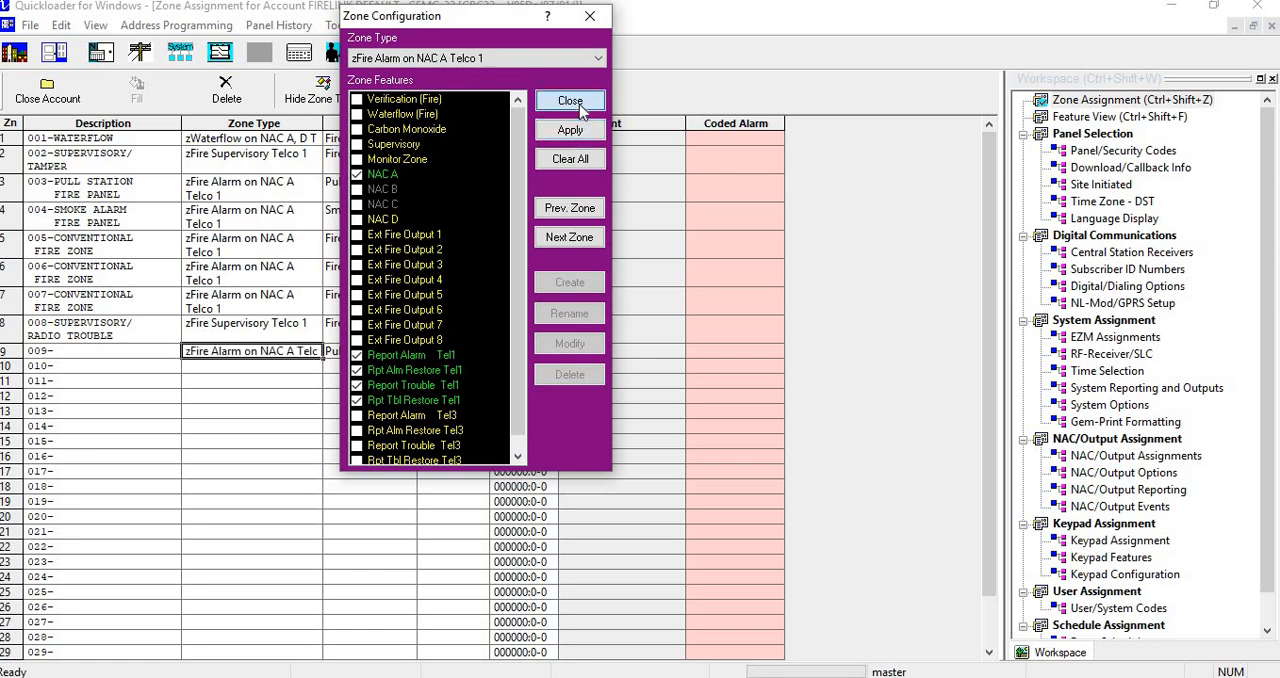
left_click(569, 100)
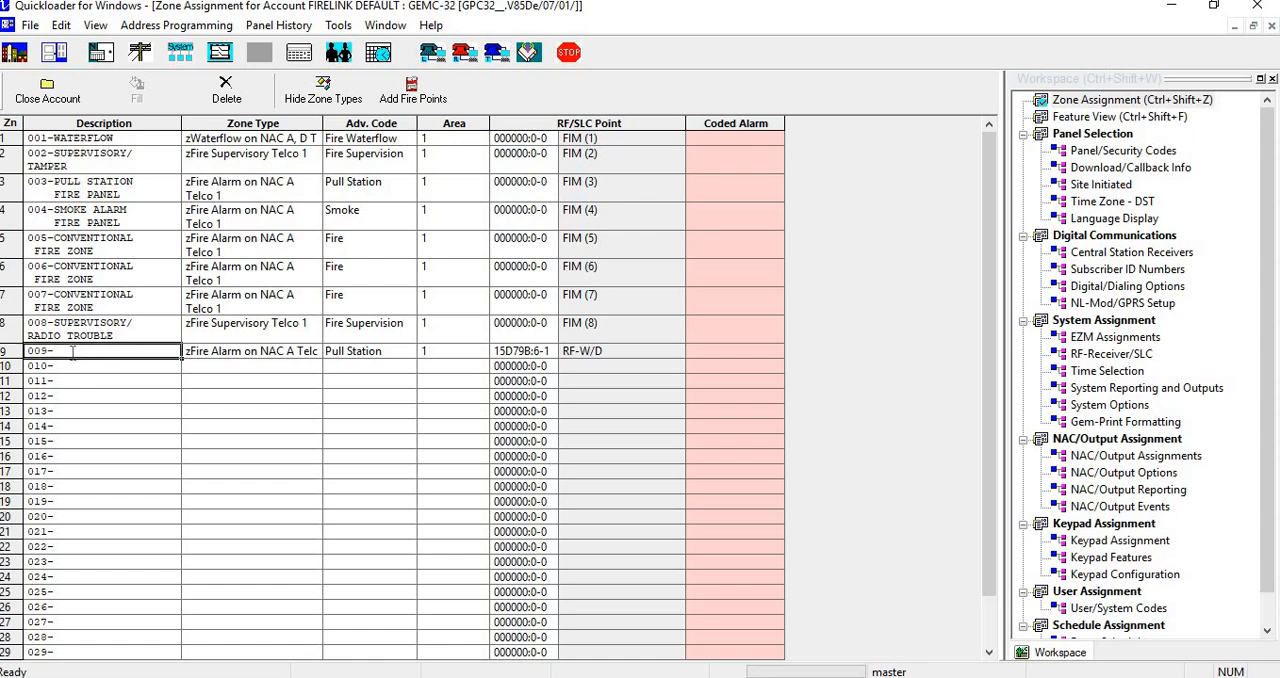
- Enter zone 9's description as 009-Pull Station
type("B")
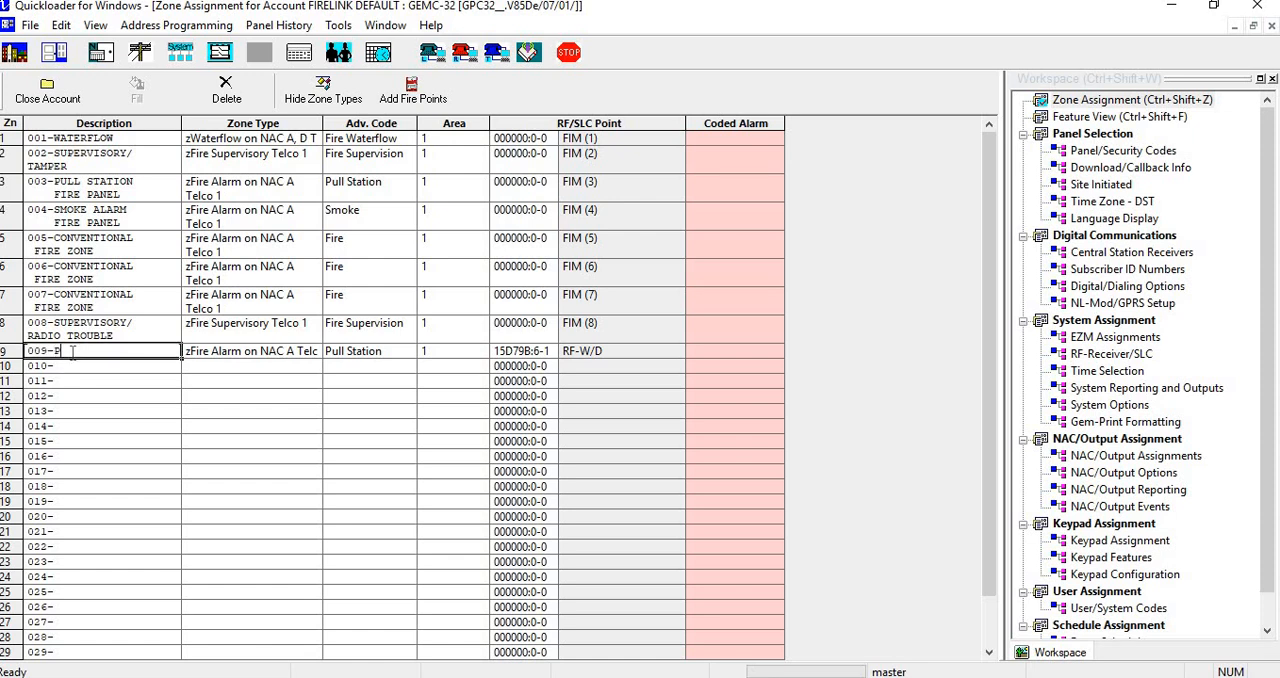
type("Pull")
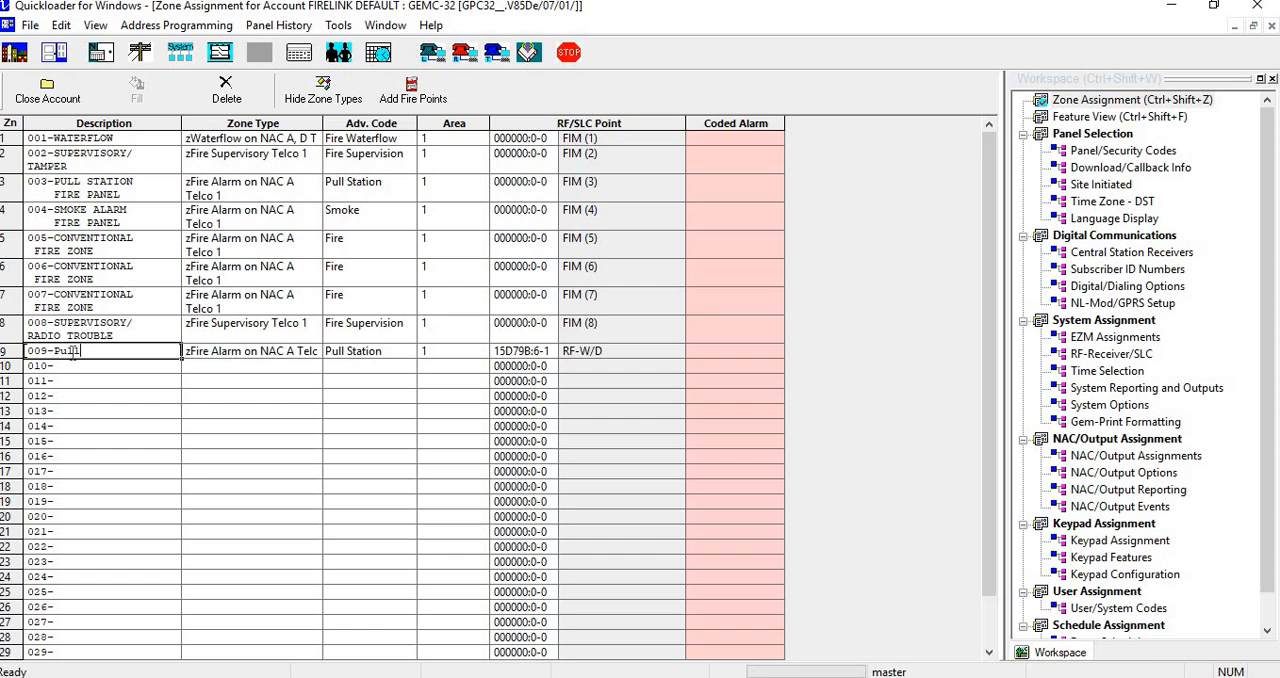
type("s")
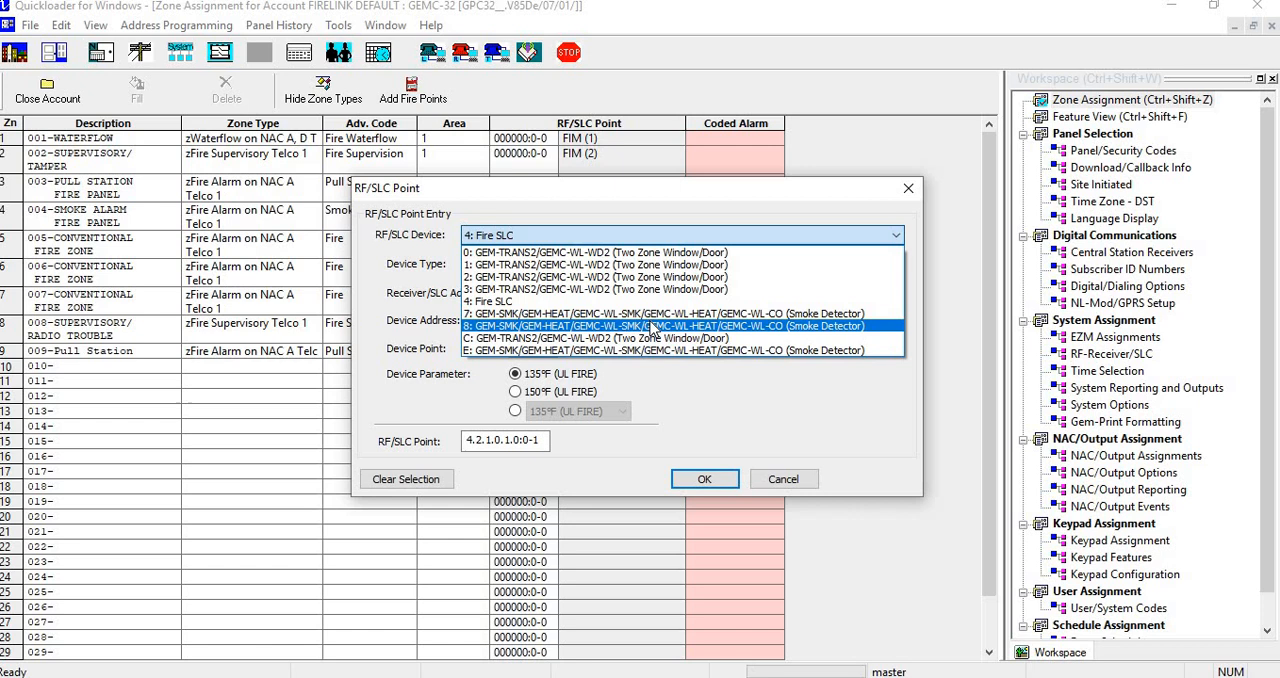
- Assign zone 10 the RF smoke/heat/CO point 7E9EA0:6-1 with device point 1
left_click(660, 313)
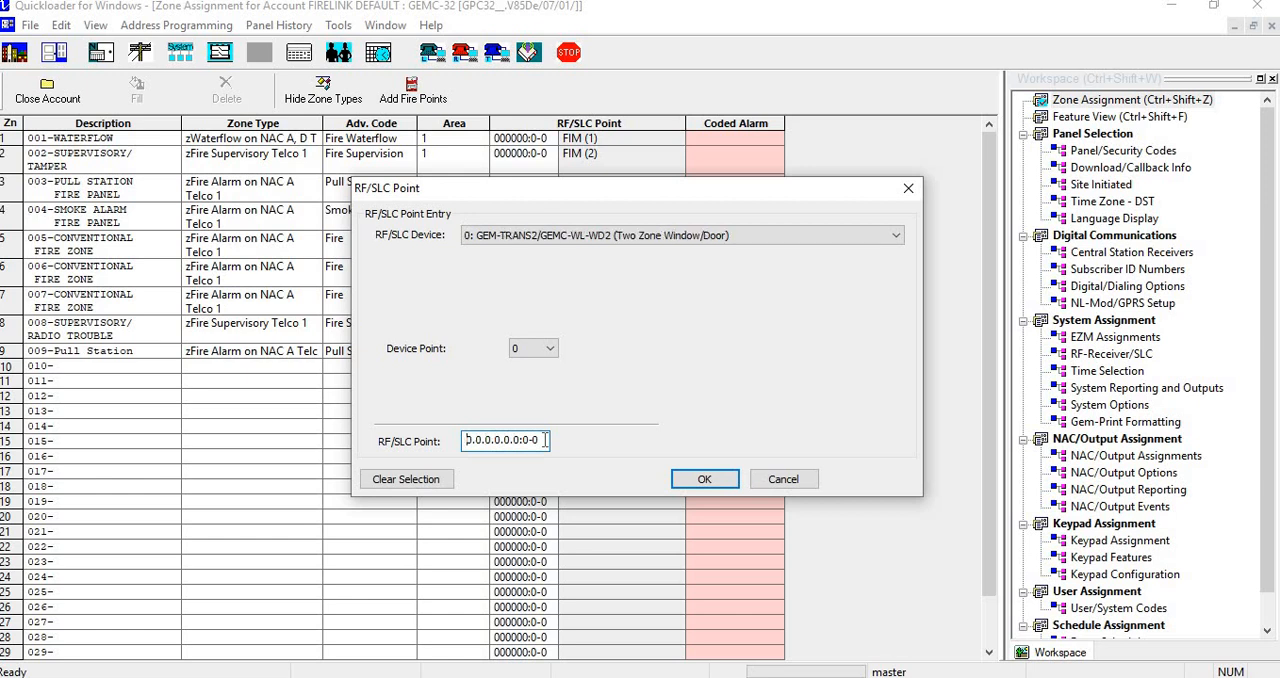
left_click(683, 235)
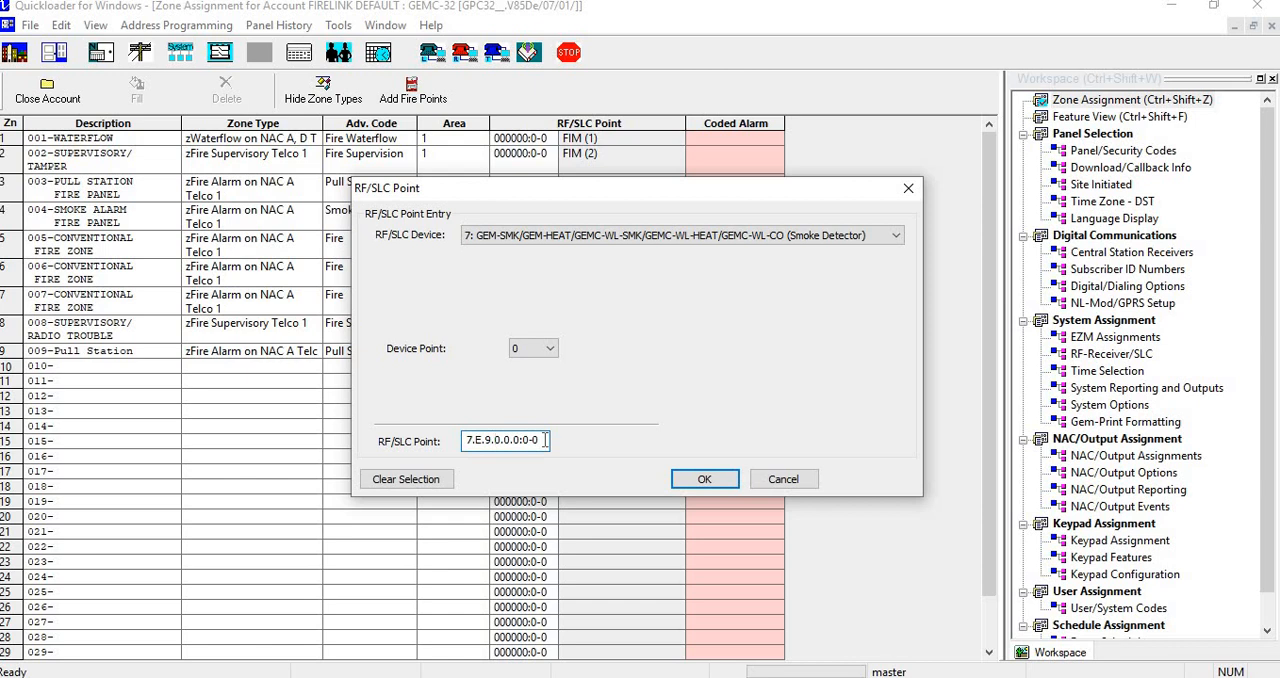
type("E")
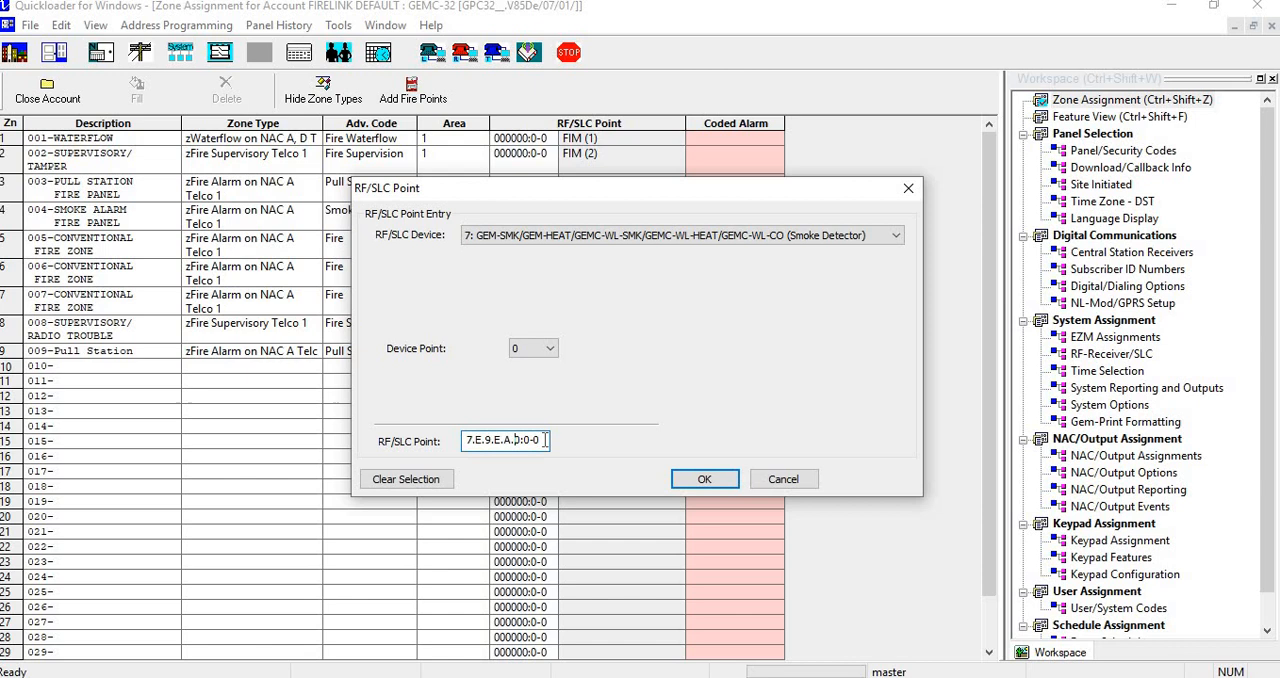
type("0:6-0")
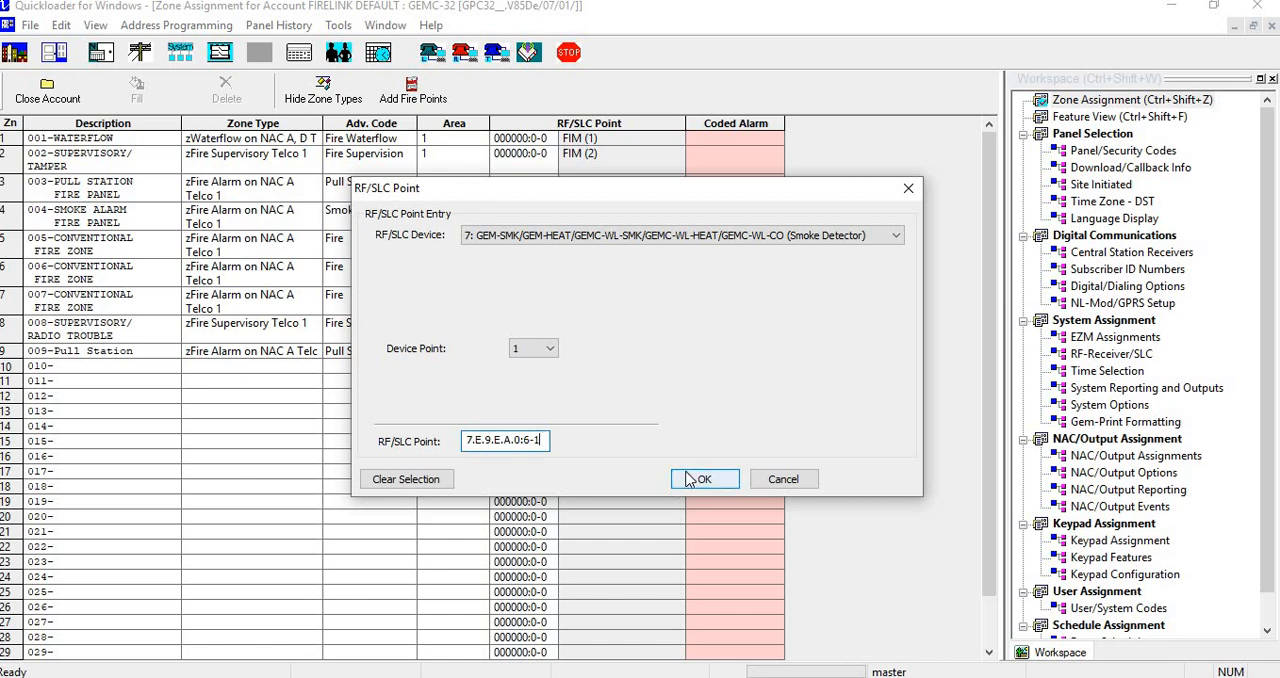
left_click(704, 478)
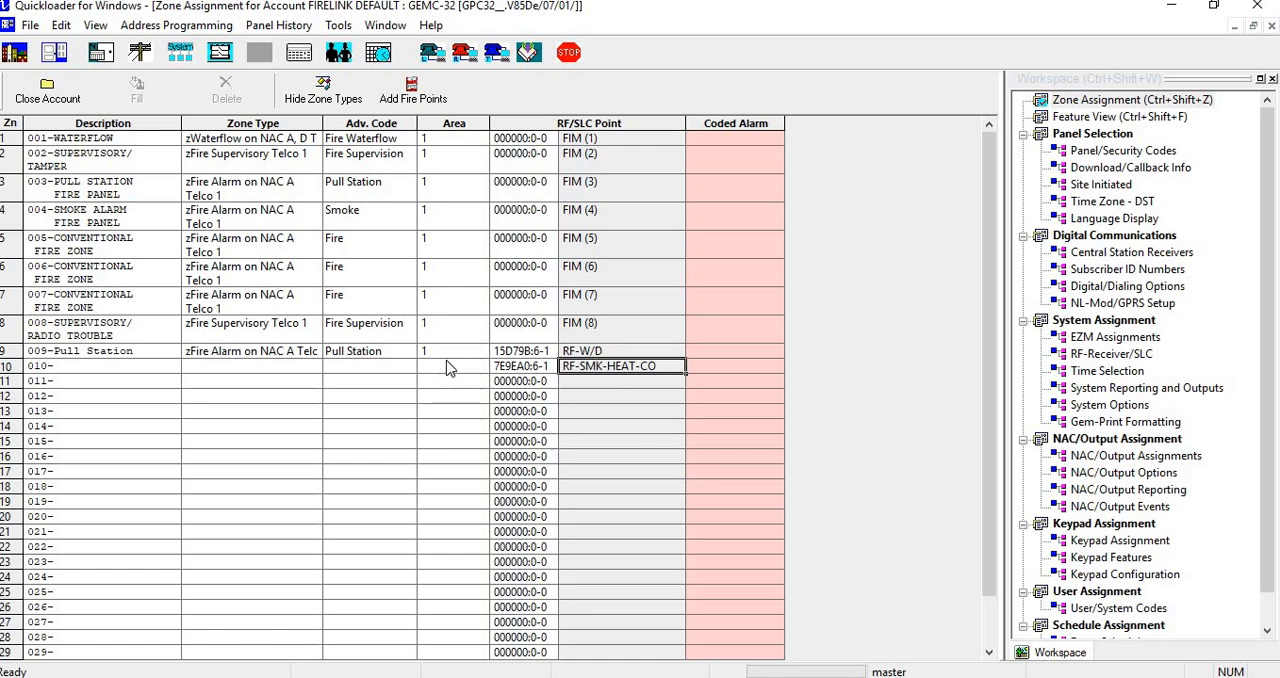
- Give zone 10 advanced code Smoke and zone type zFire Alarm on NAC A Telco 1
left_click(407, 365)
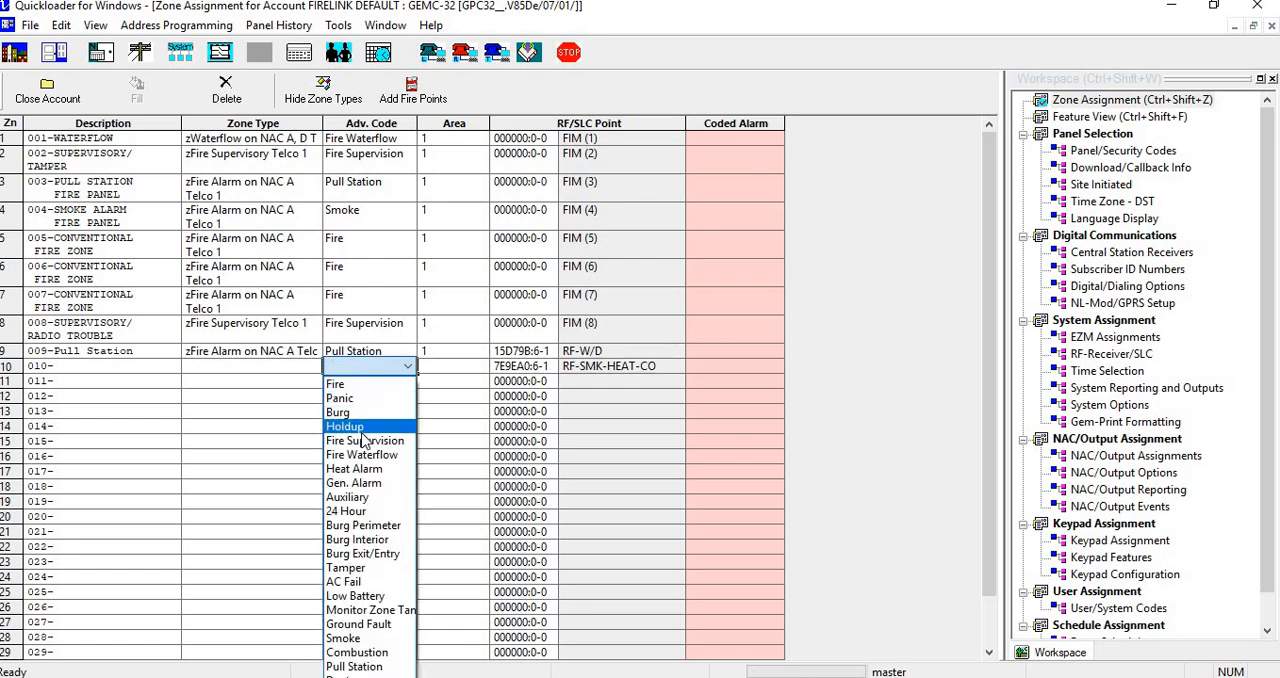
mouse_move(363, 525)
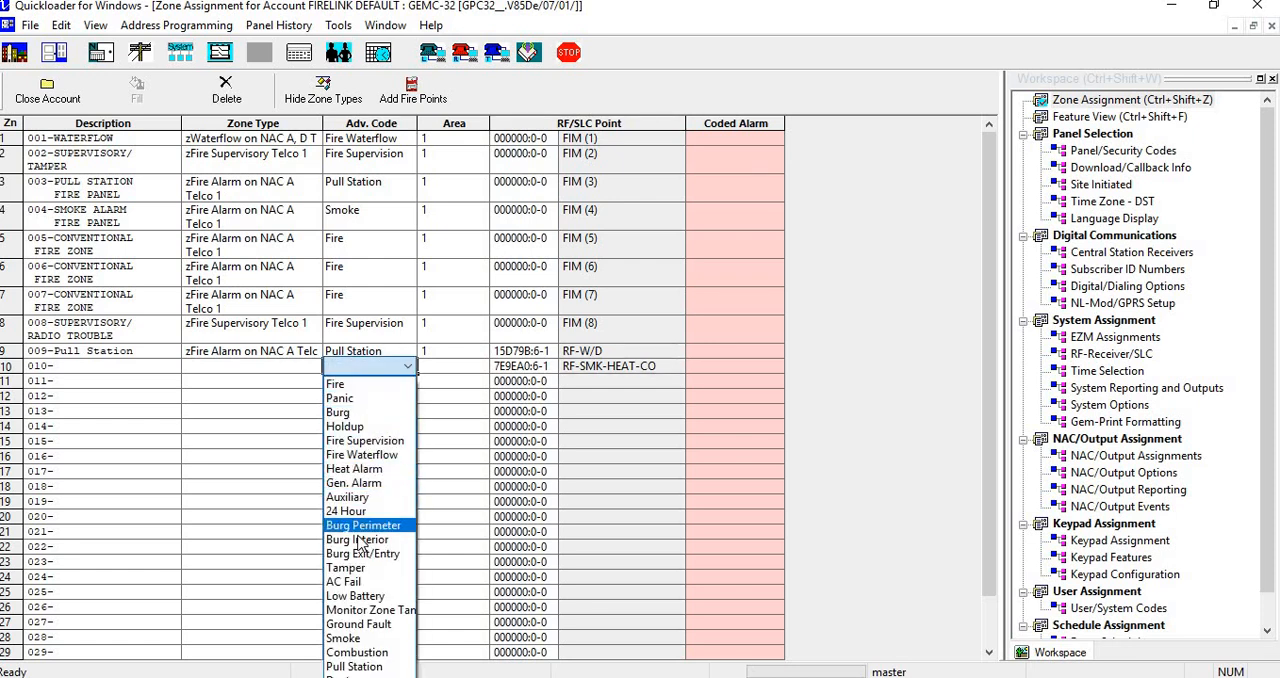
mouse_move(343, 638)
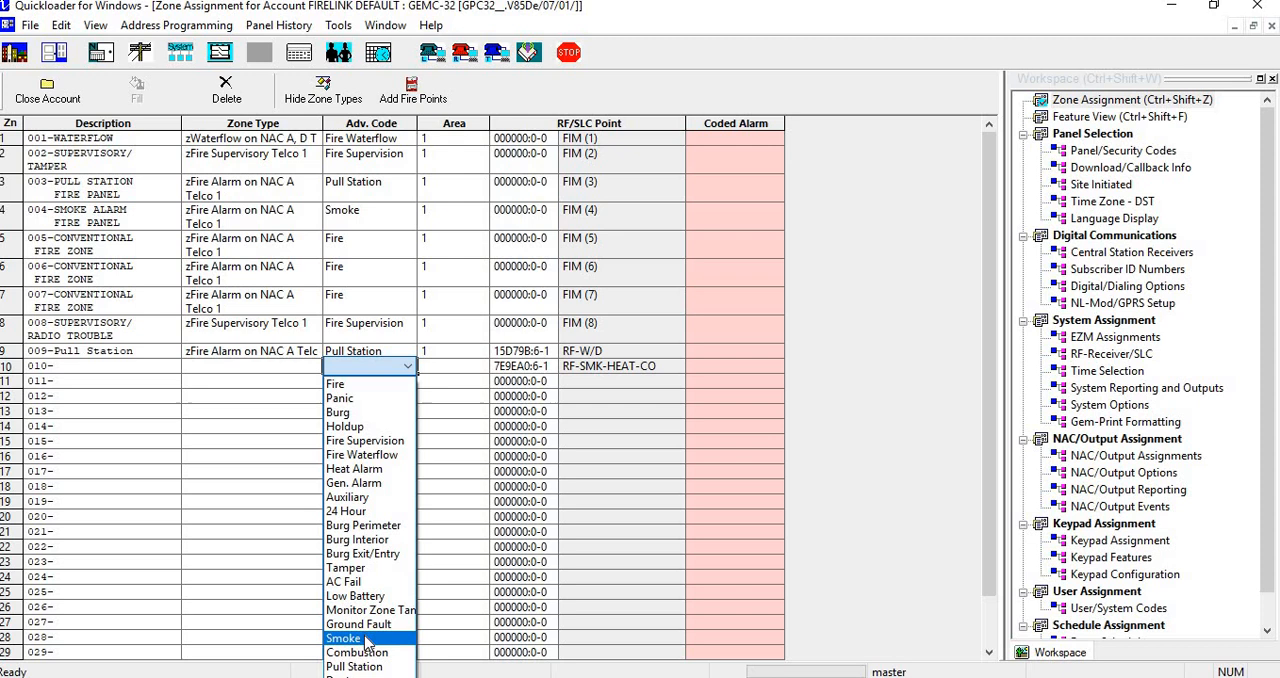
left_click(343, 638)
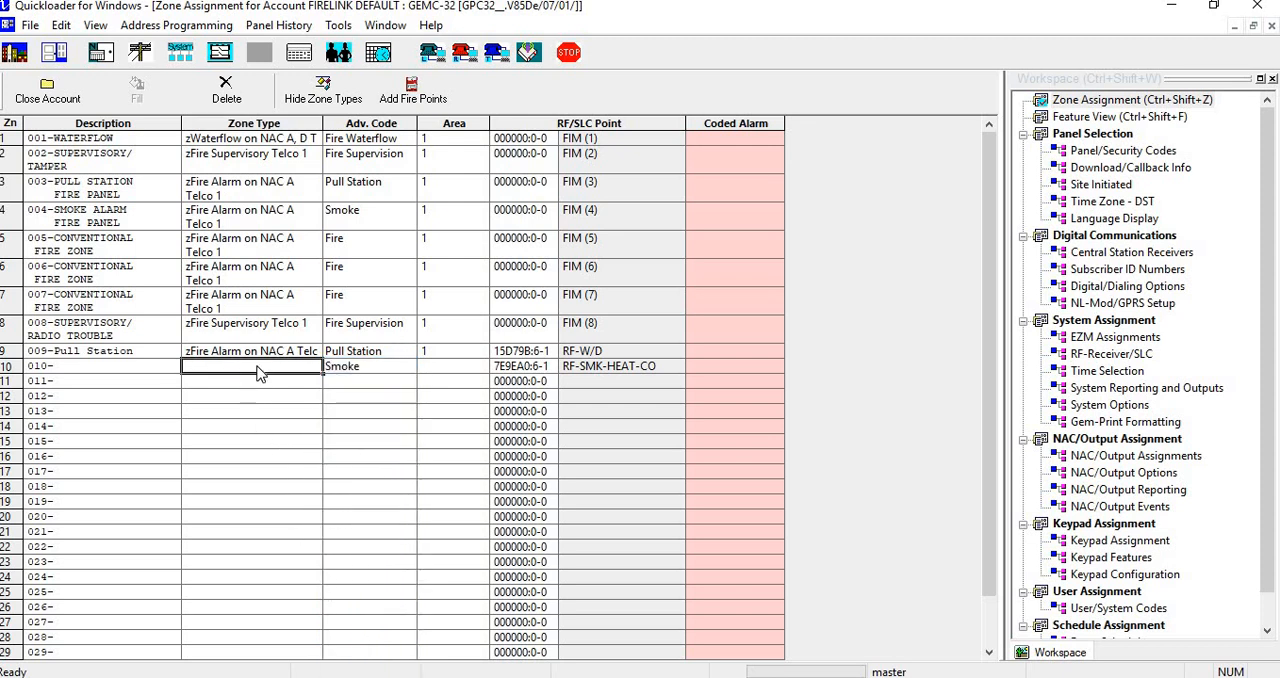
double_click(250, 365)
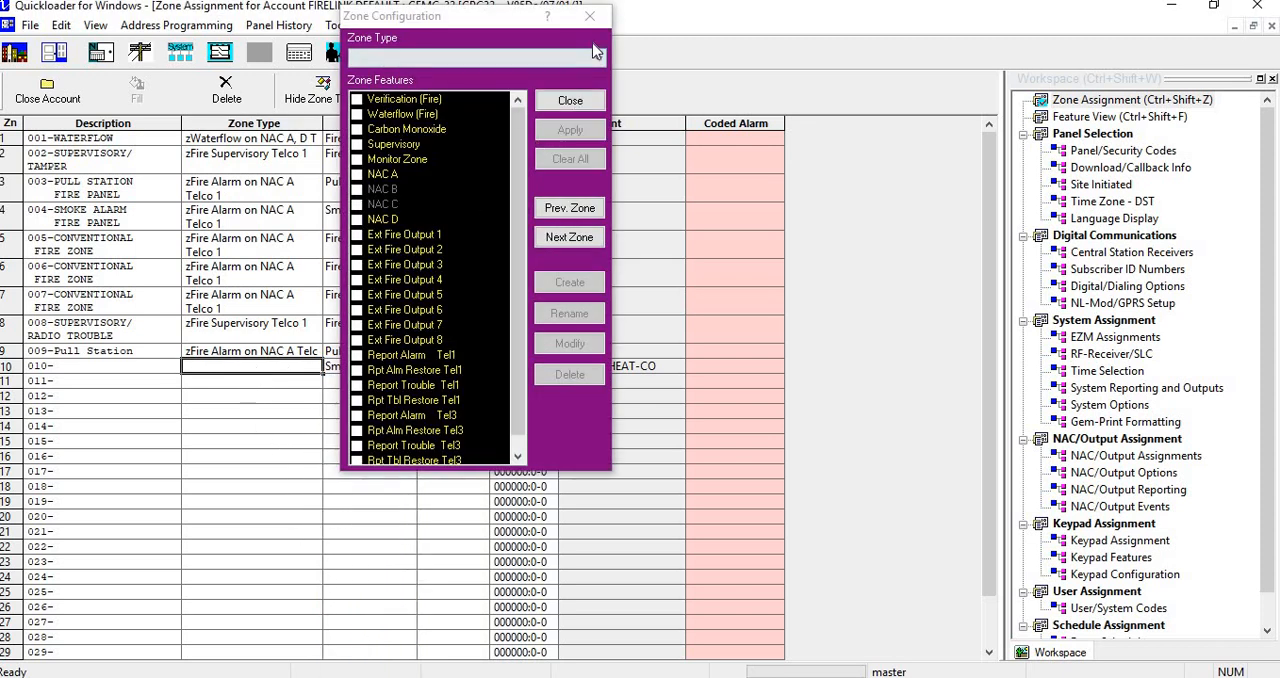
left_click(597, 57)
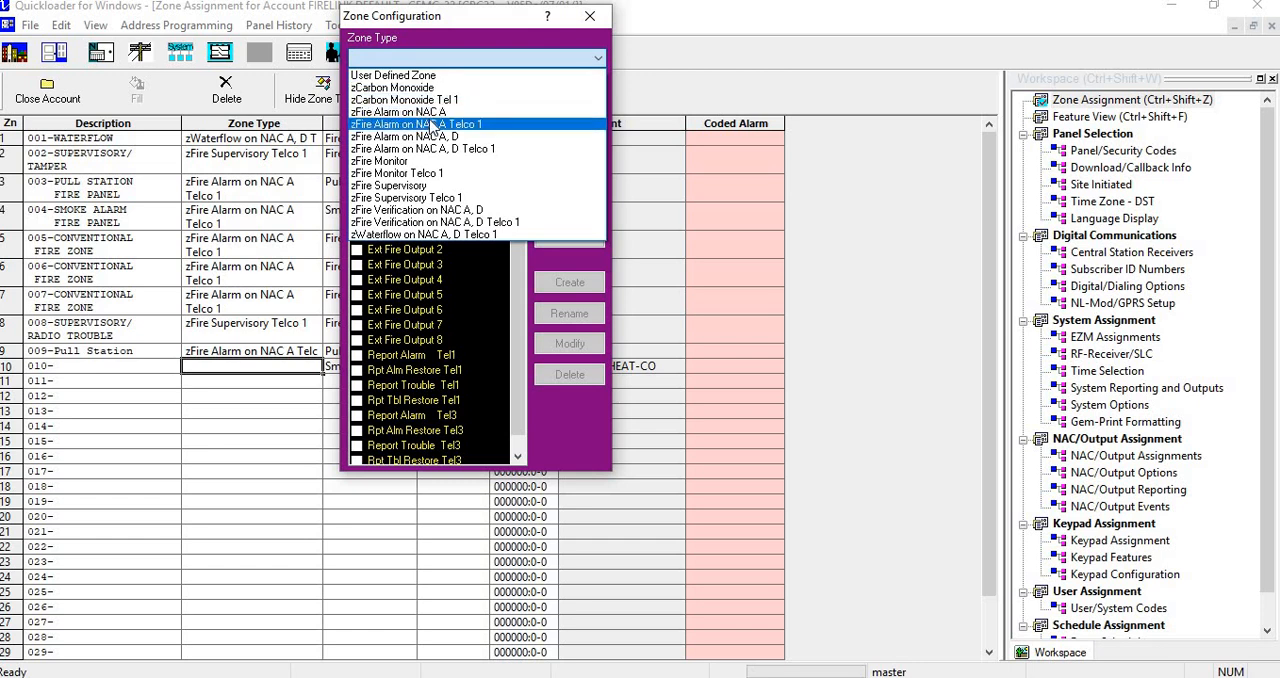
left_click(410, 124)
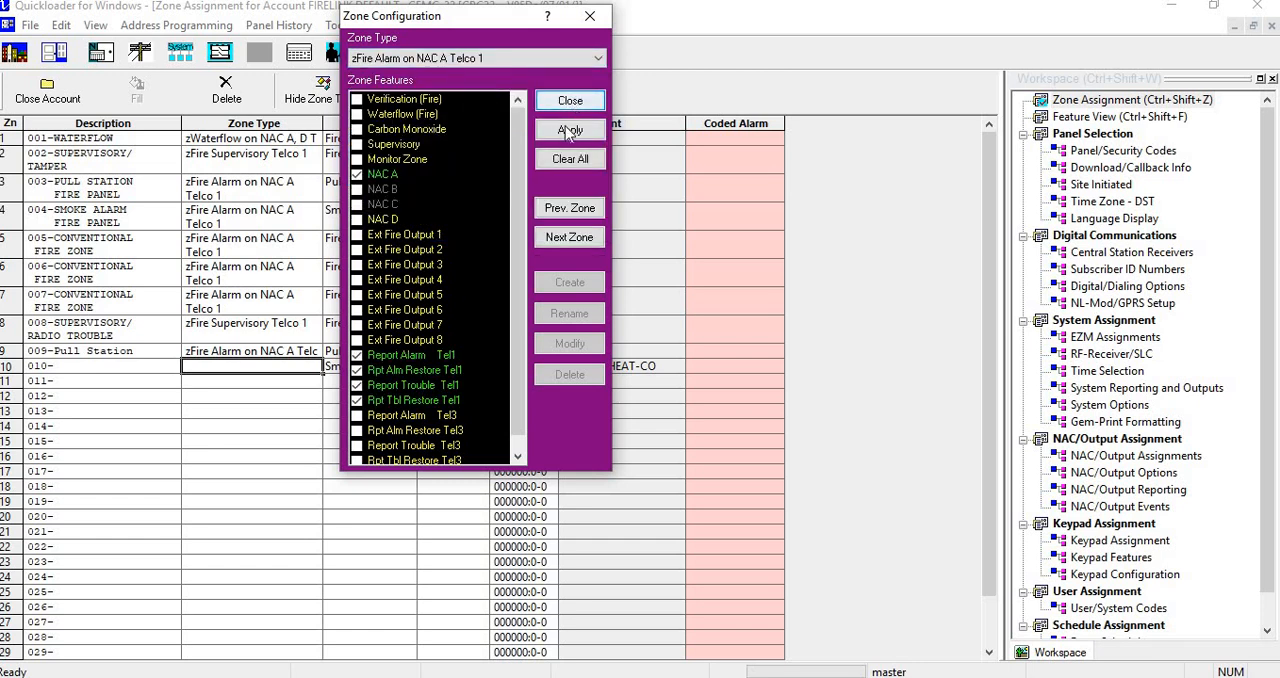
left_click(570, 100)
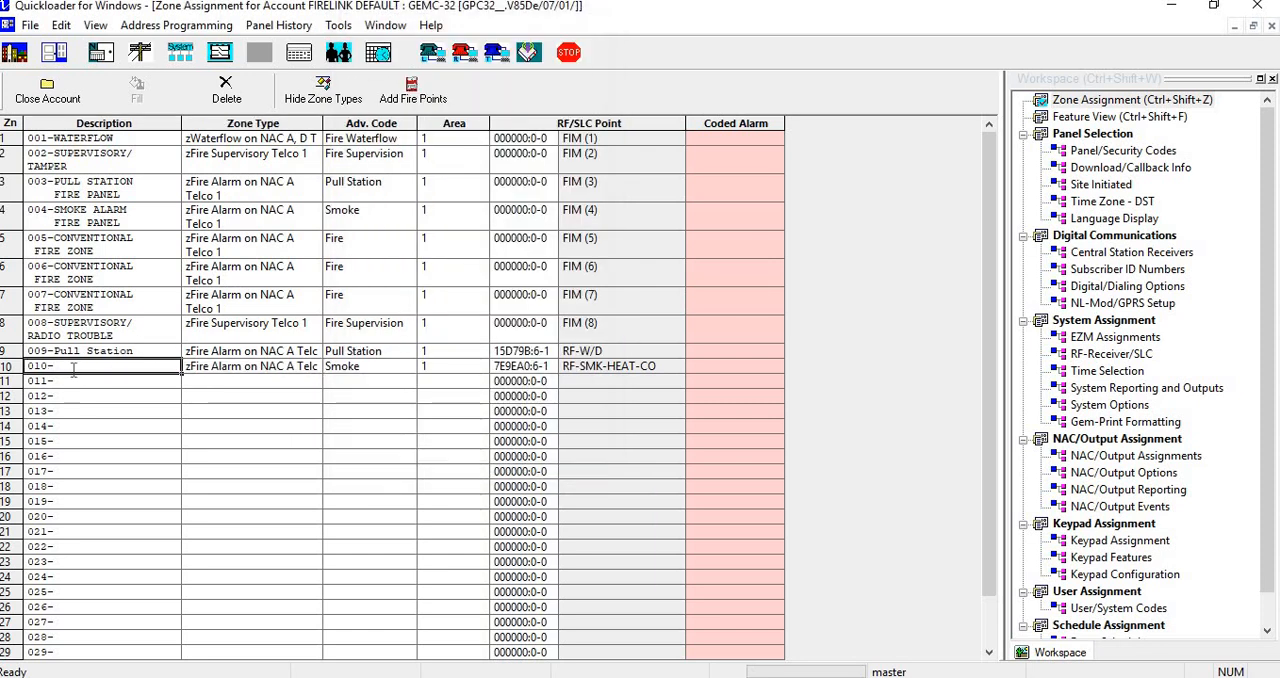
- Describe zone 10 as 010-Smoke; give zone 11 device 7 point 78284C:F-1, device point 1
type("Smk")
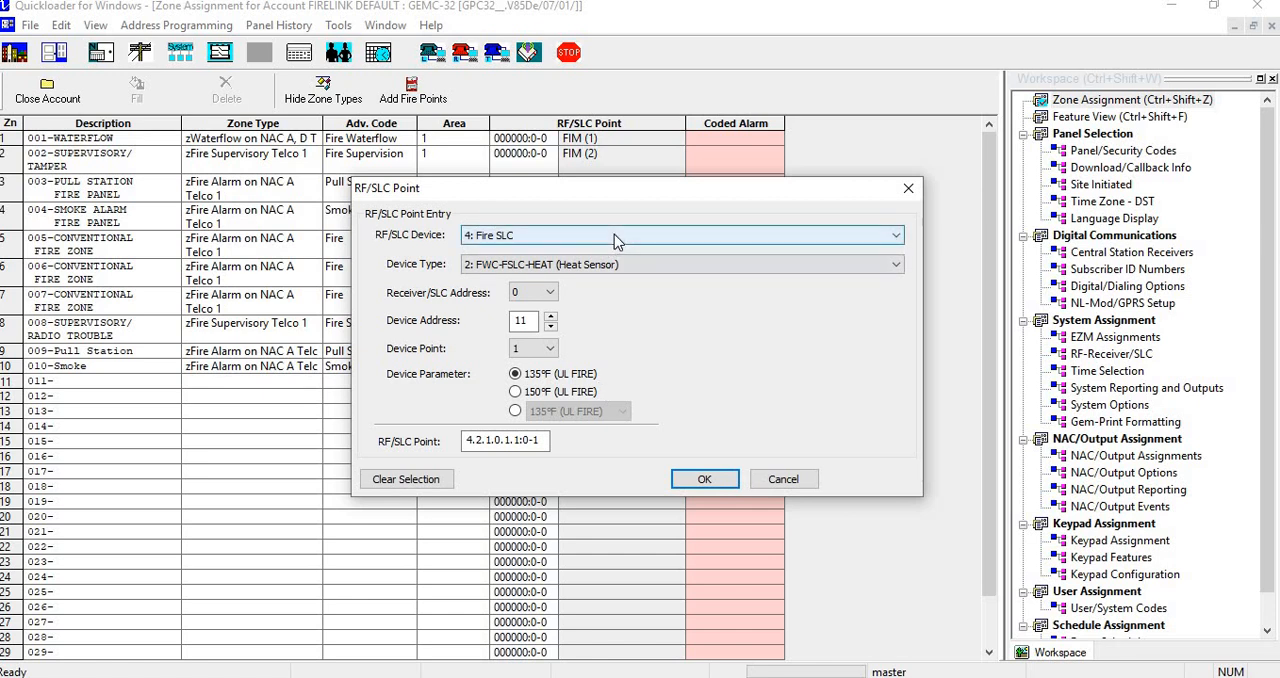
left_click(893, 234)
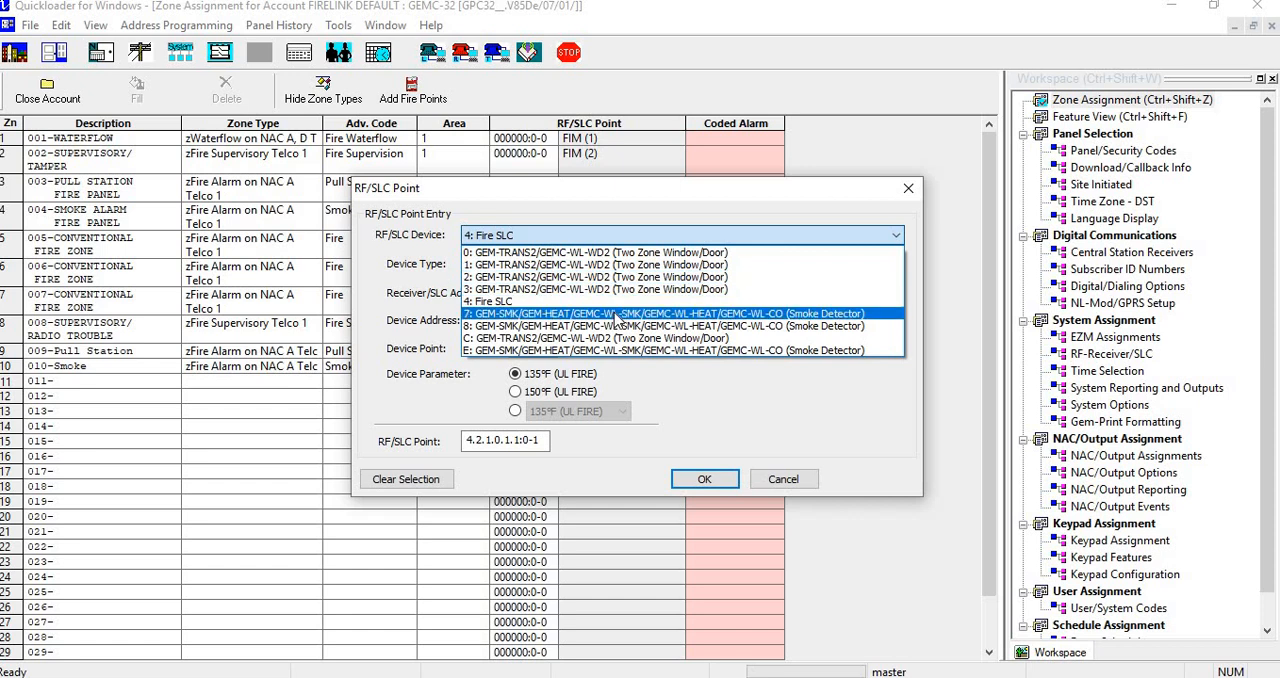
left_click(665, 313)
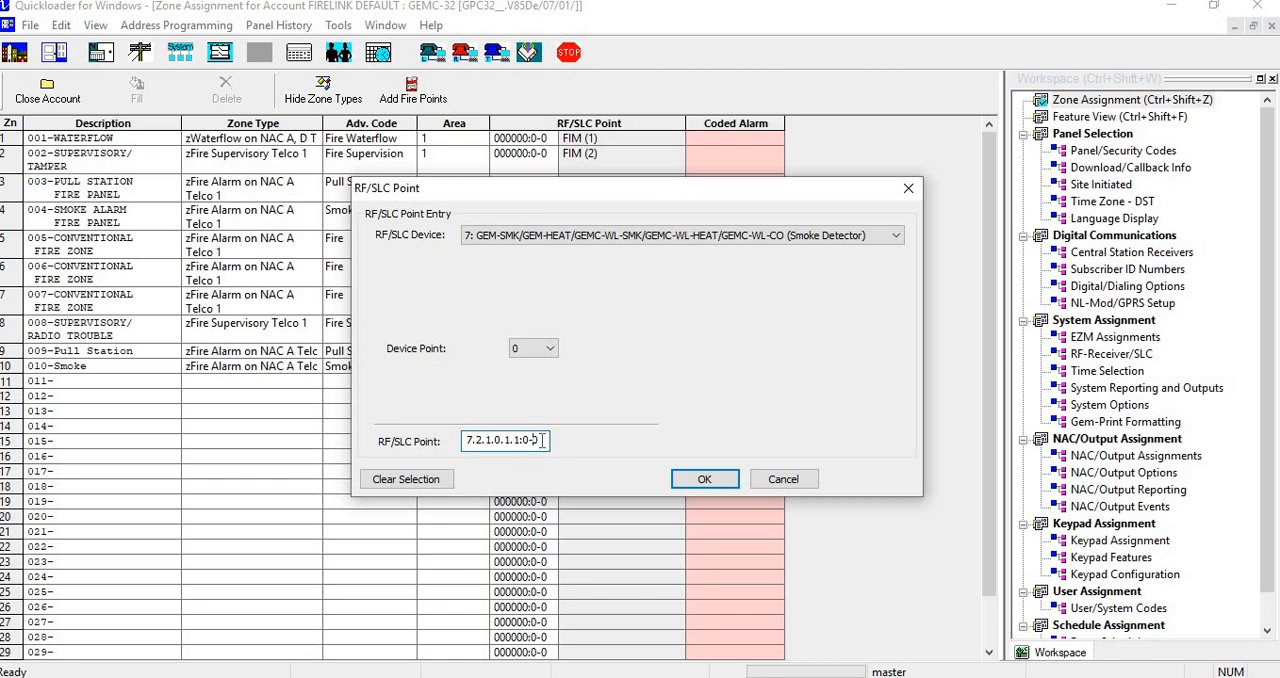
type("7.8.0.0.0.0:0-0")
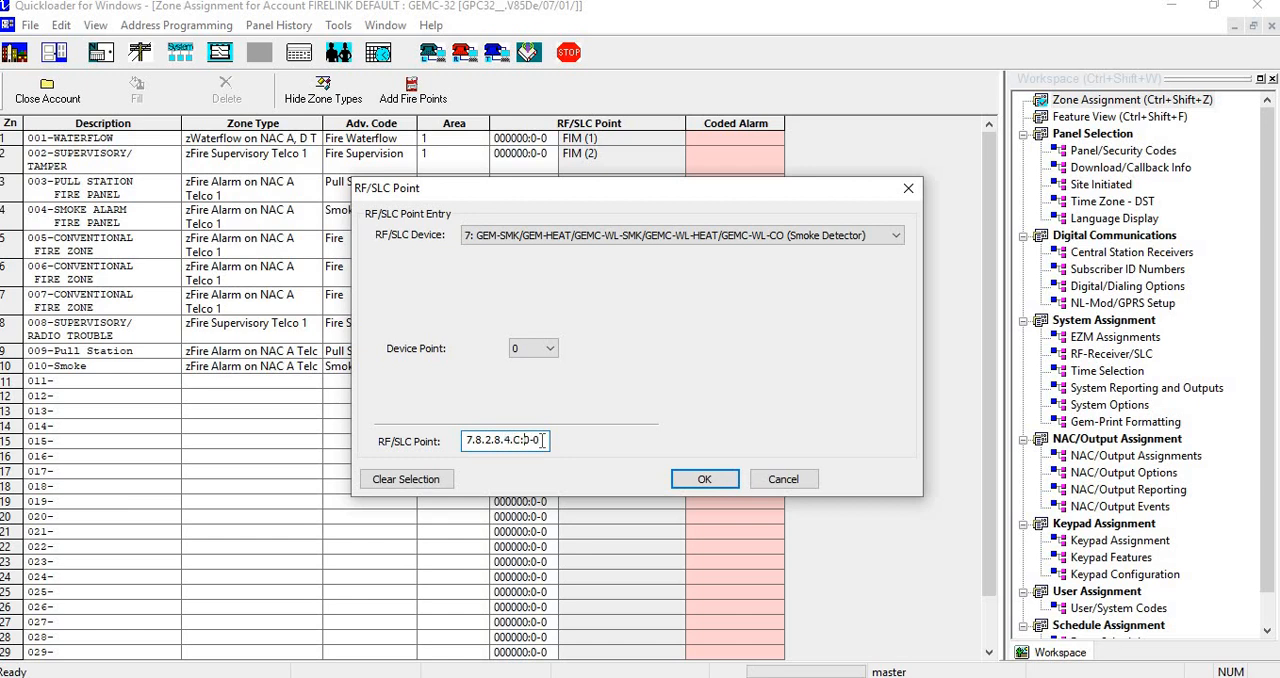
left_click(533, 347)
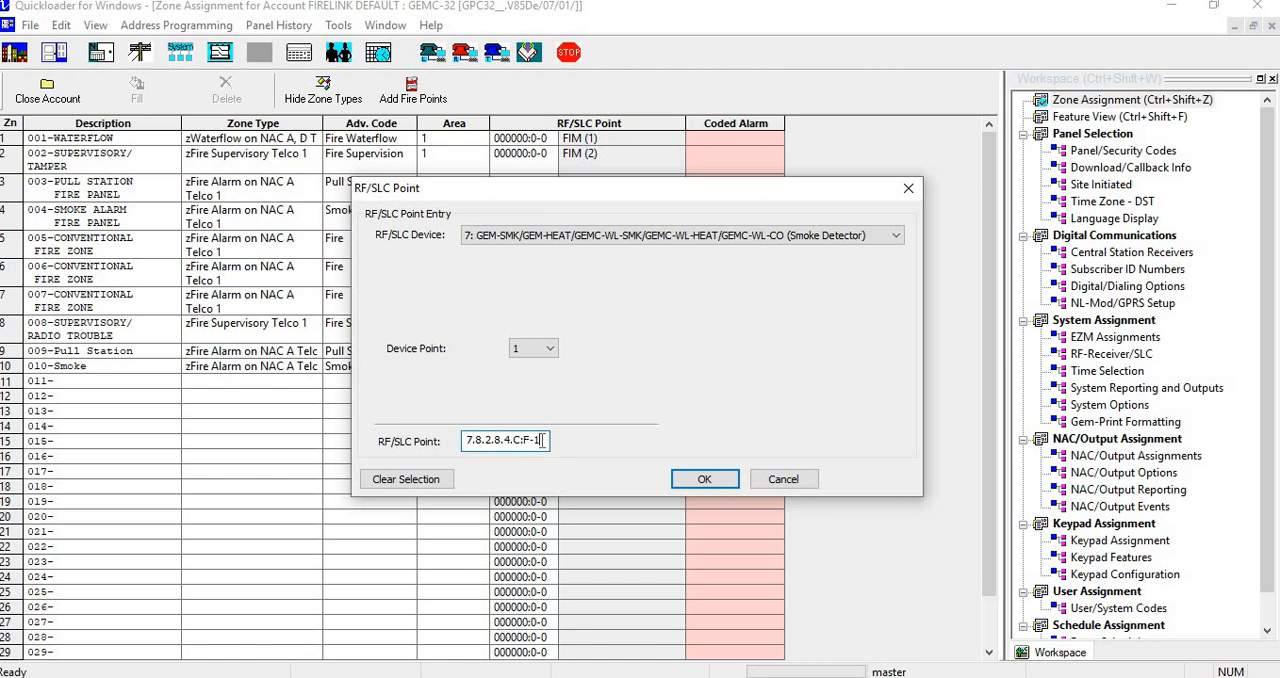
left_click(704, 479)
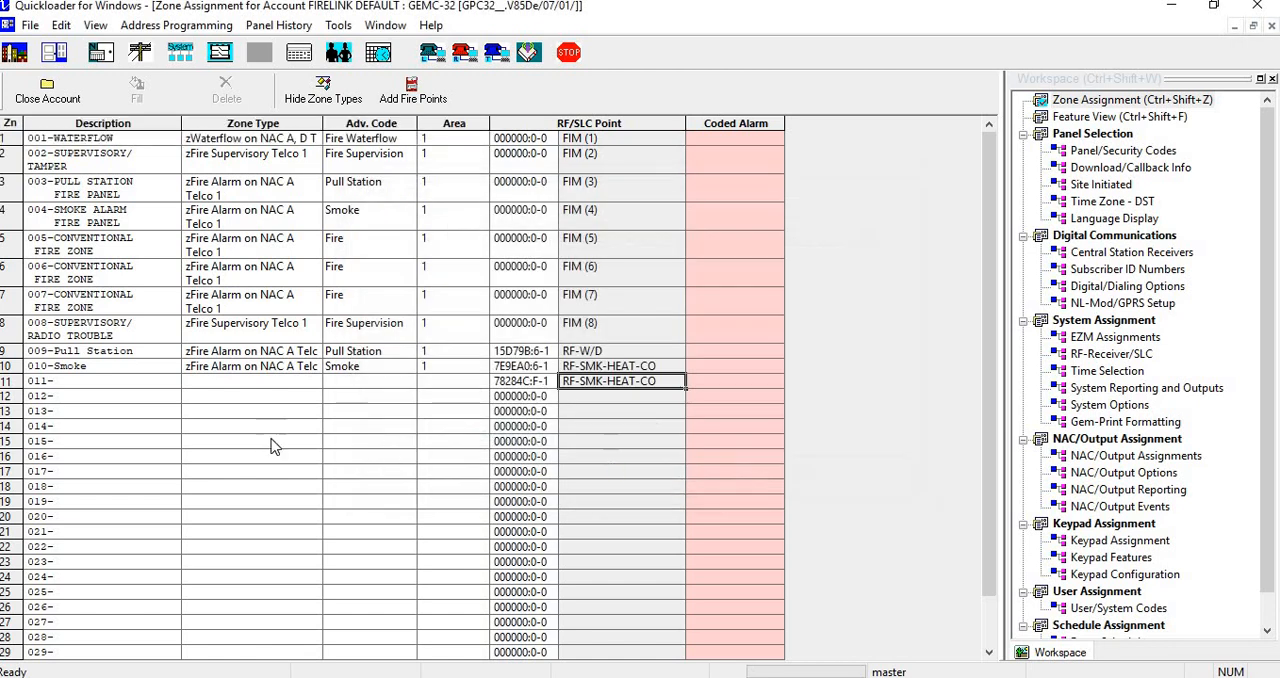
- Give zone 11 advanced code Heat Alarm and zone type zFire Alarm on NAC A Telco 1
left_click(408, 381)
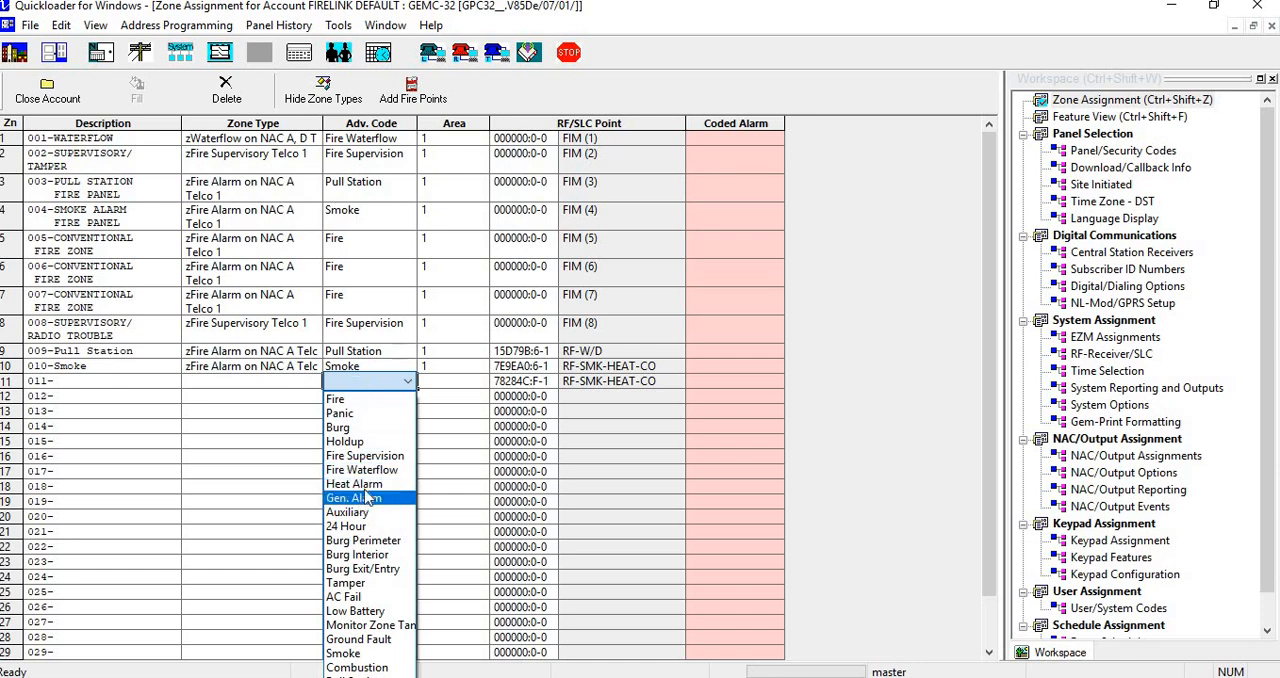
left_click(354, 483)
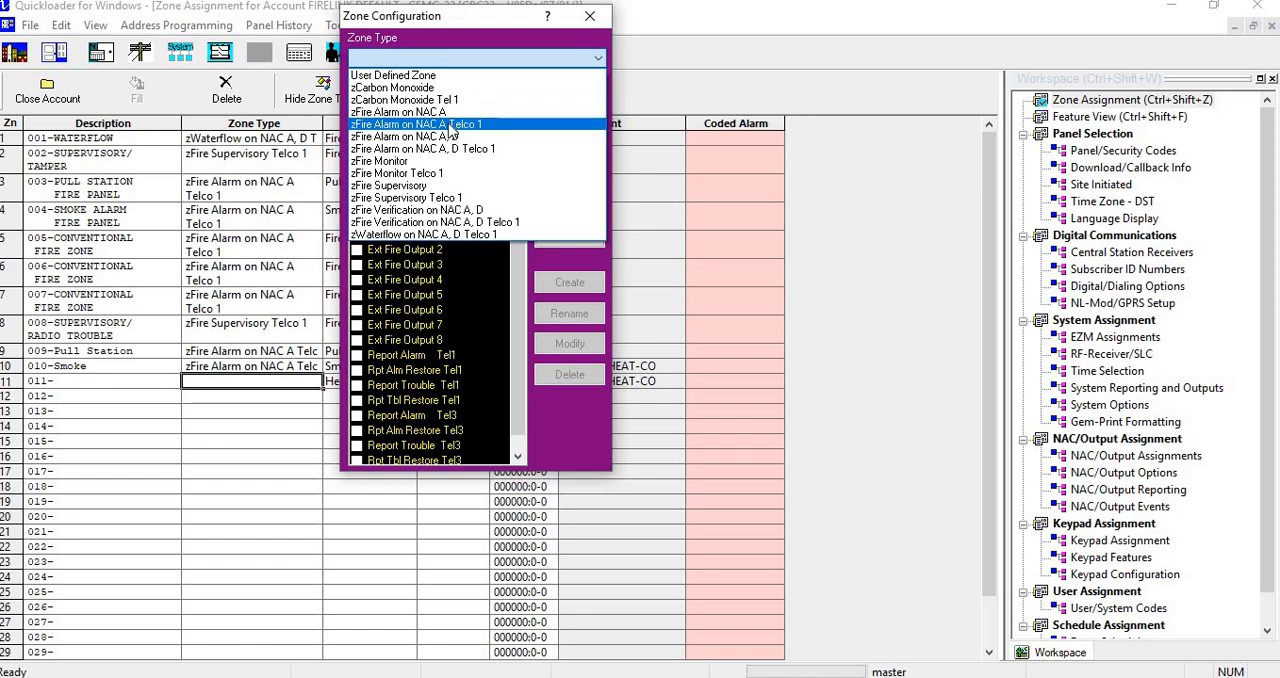
left_click(417, 124)
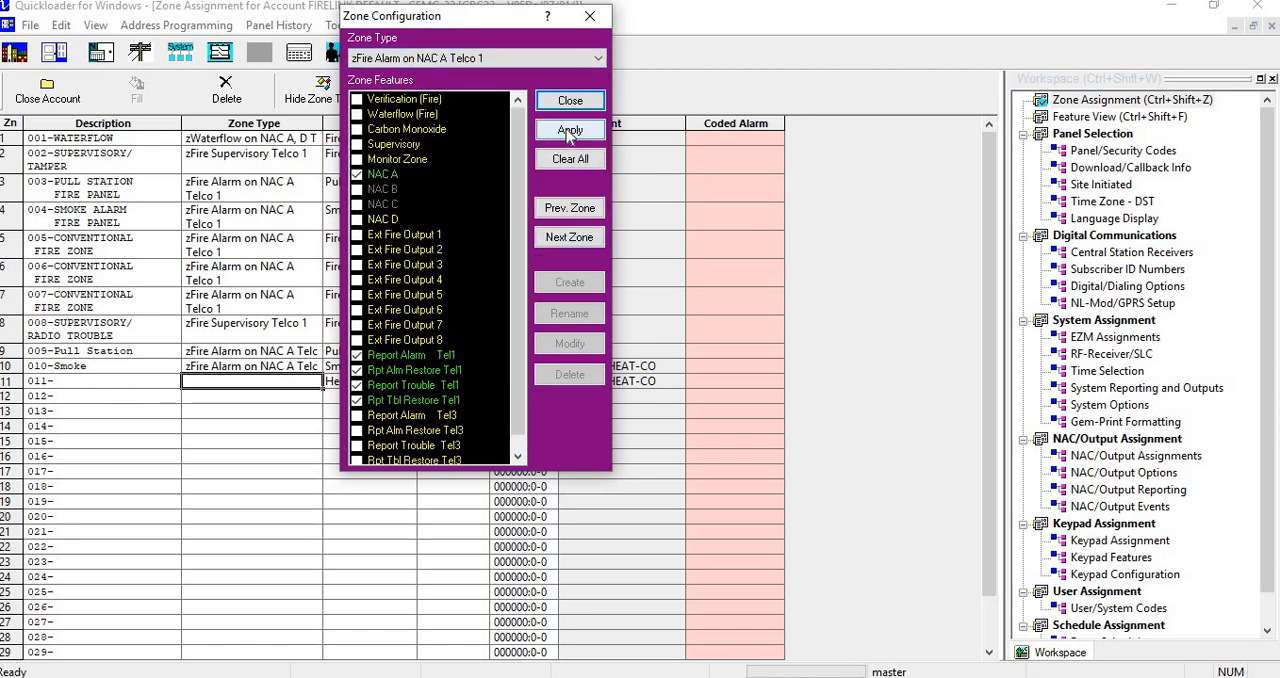
left_click(569, 130)
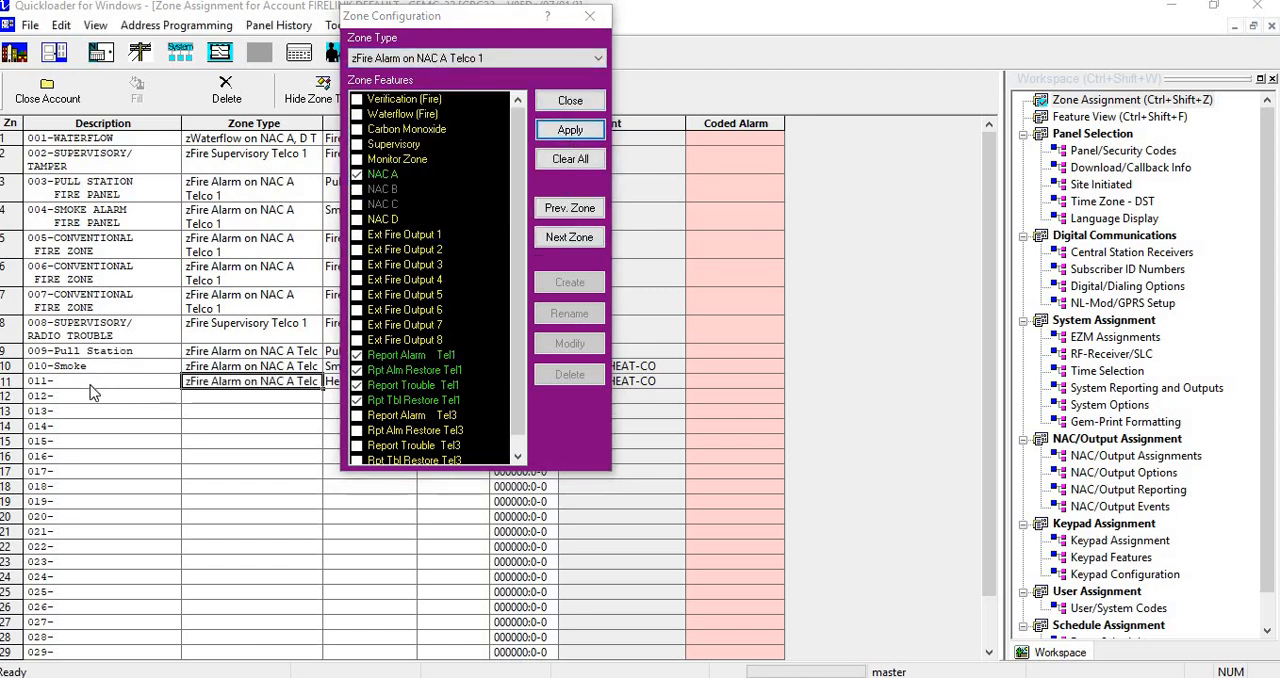
left_click(570, 100)
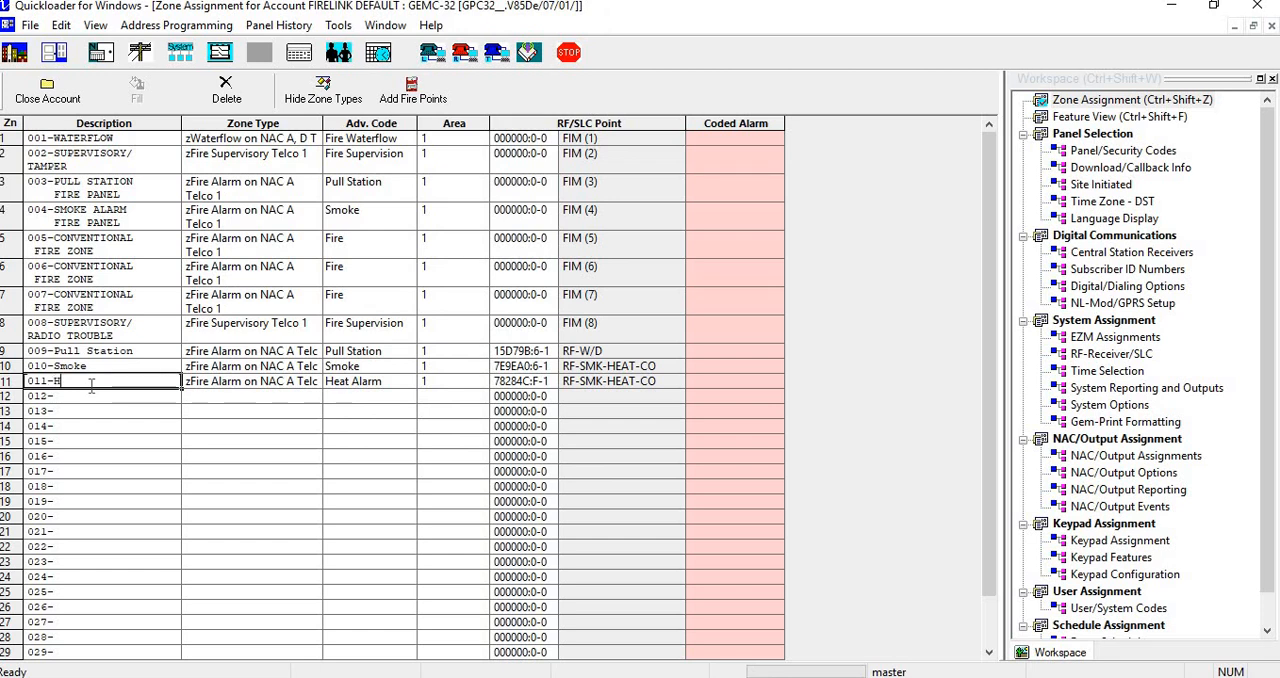
- Complete zone 11's description so it reads 011-Heat
type("eat")
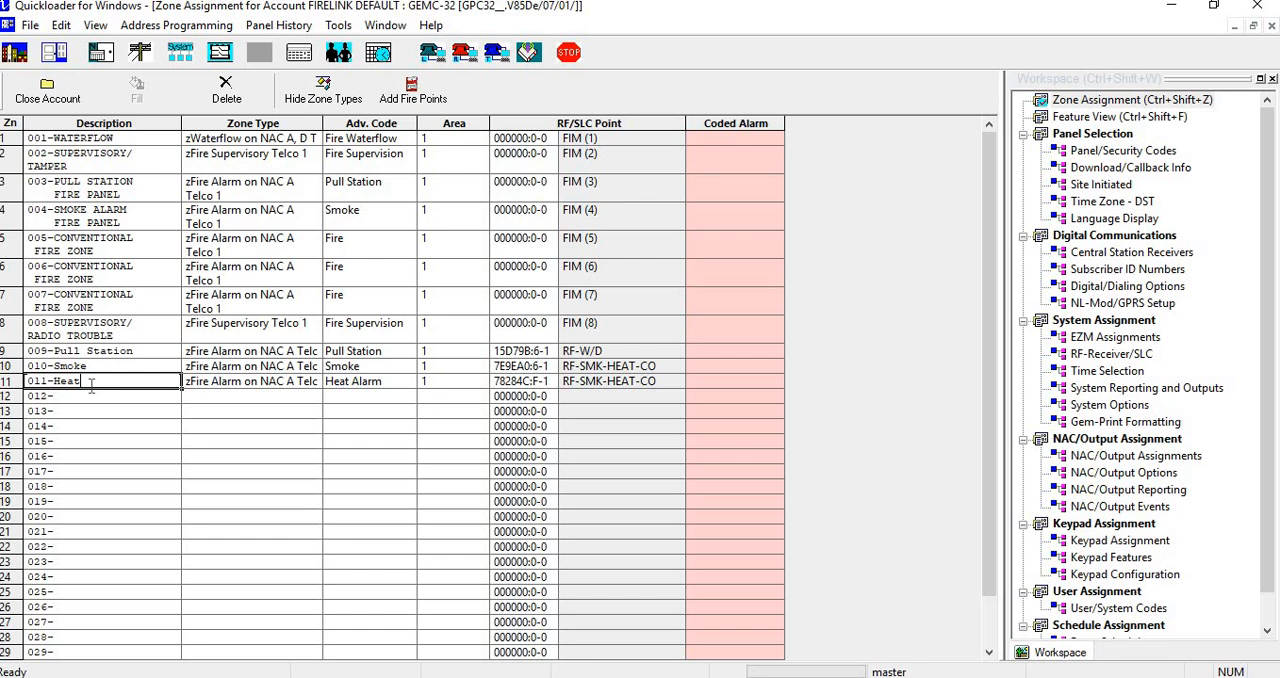
mouse_move(135, 375)
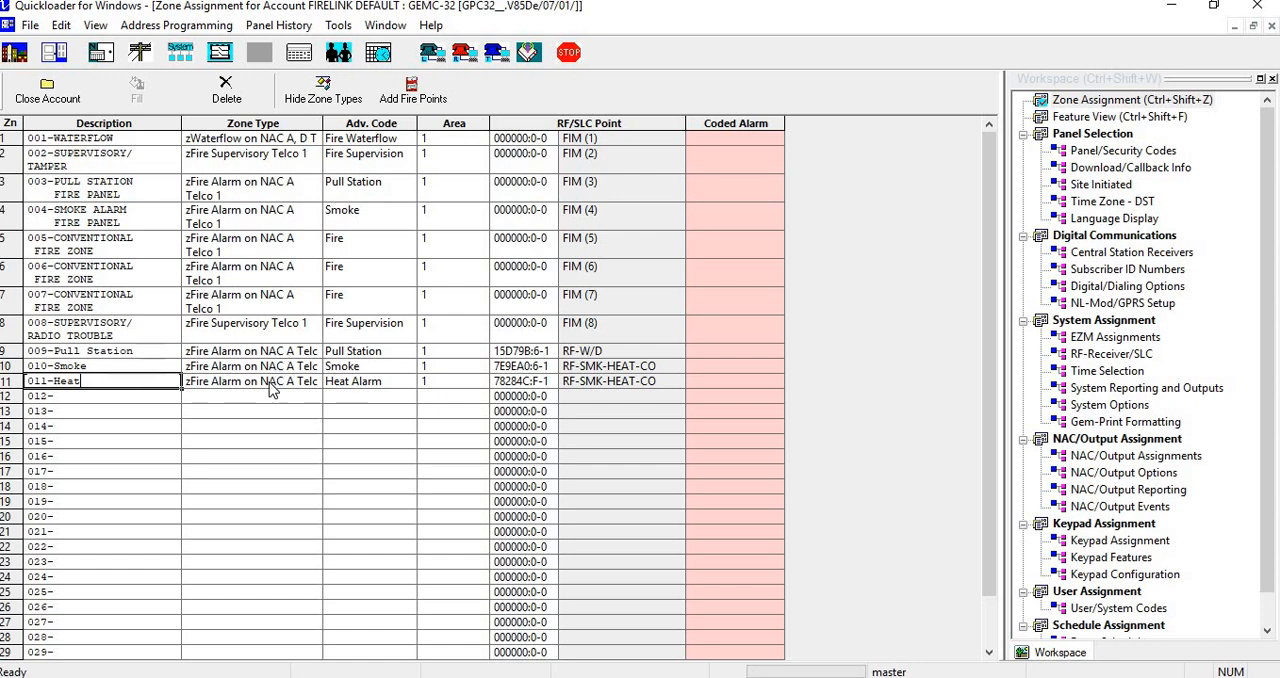
mouse_move(402, 241)
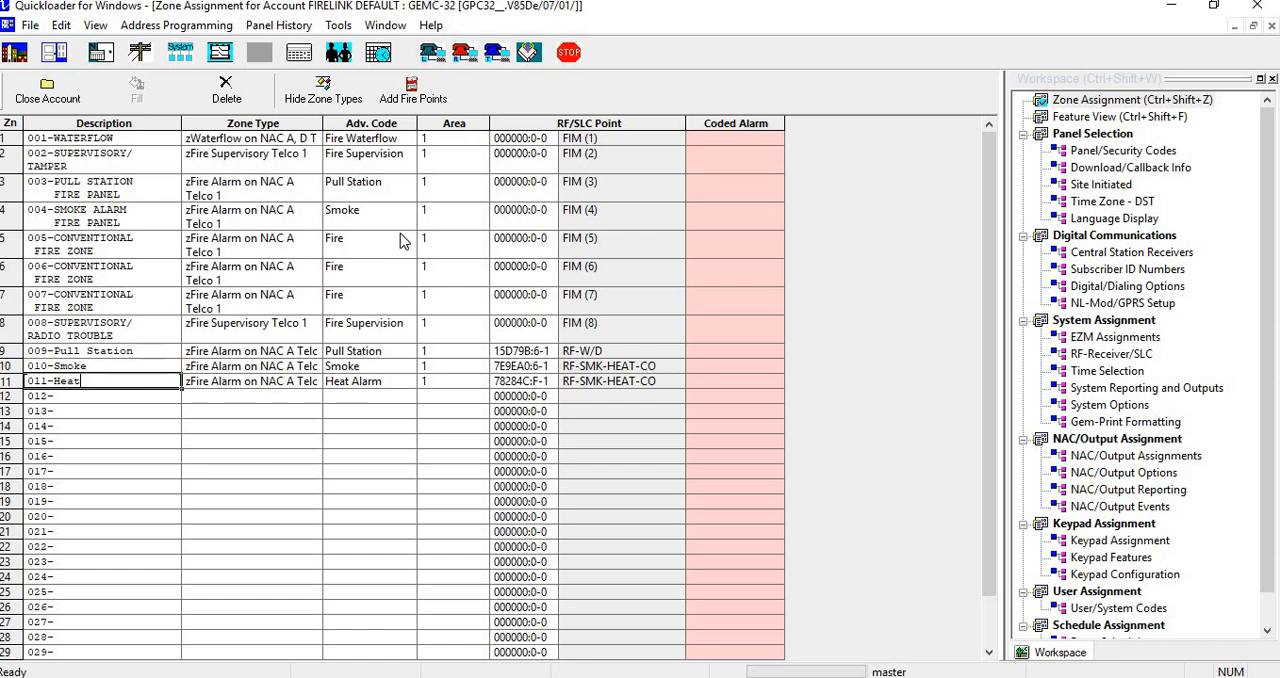